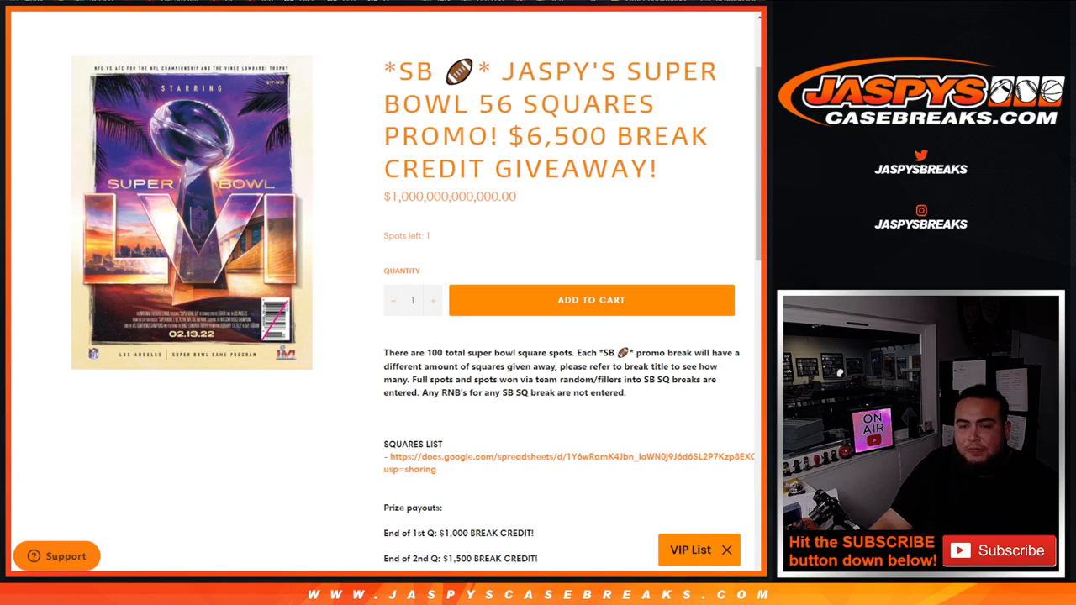
# Scroll through the entrant list in the show notes sheet to review the names
pyautogui.scroll(-3)
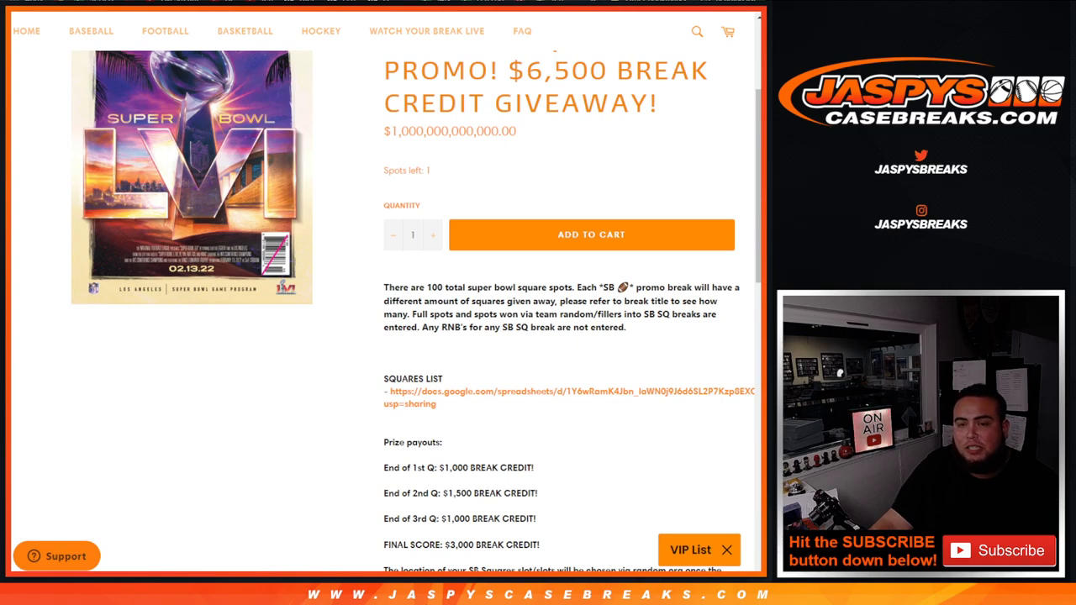
pyautogui.doubleClick(608, 287)
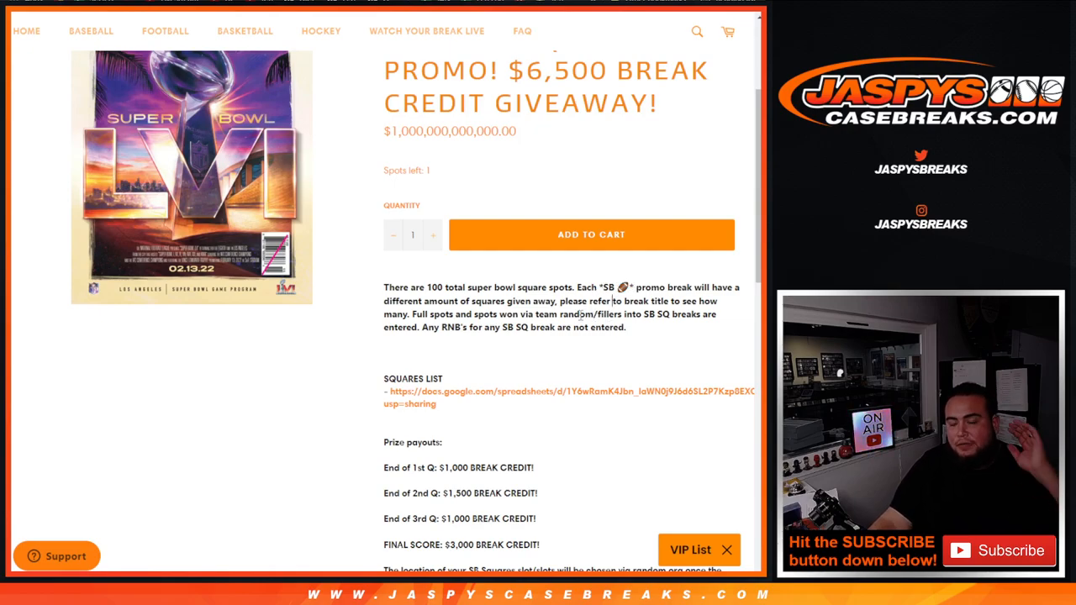
pyautogui.scroll(-3)
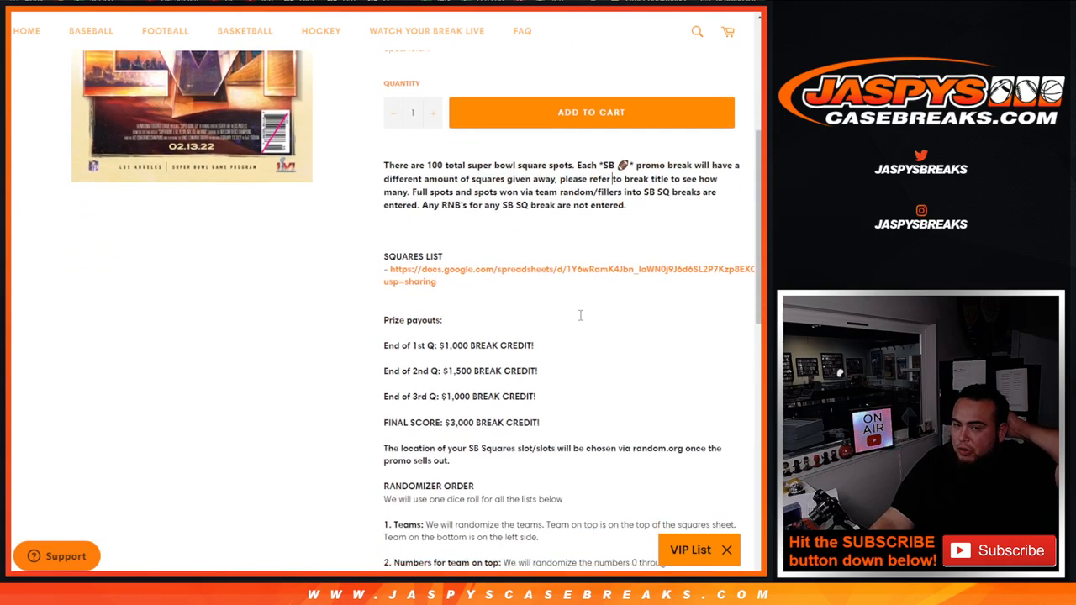
pyautogui.scroll(-3)
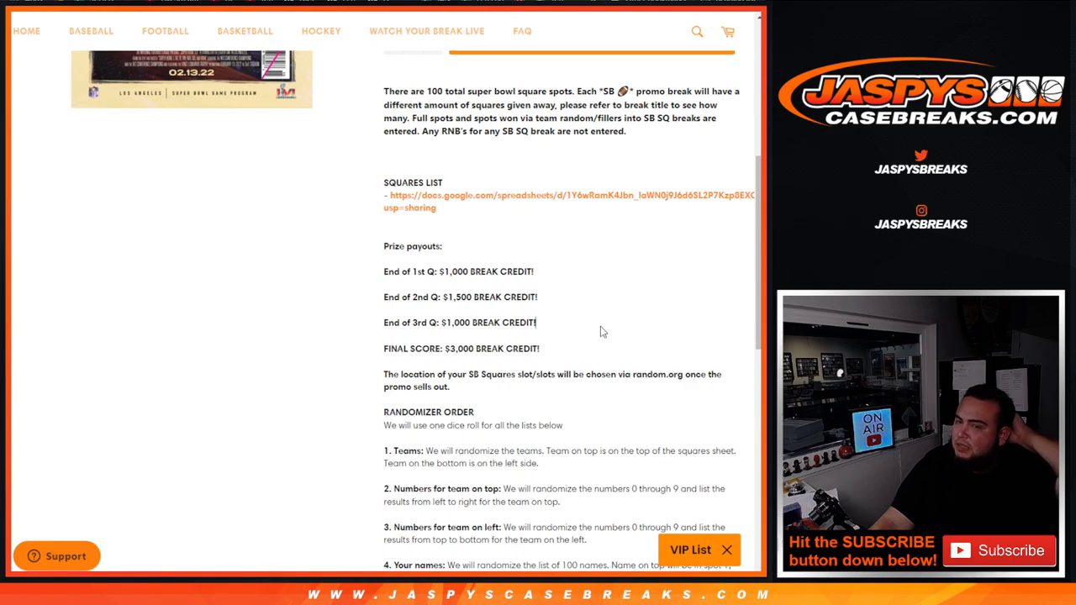
pyautogui.scroll(-3)
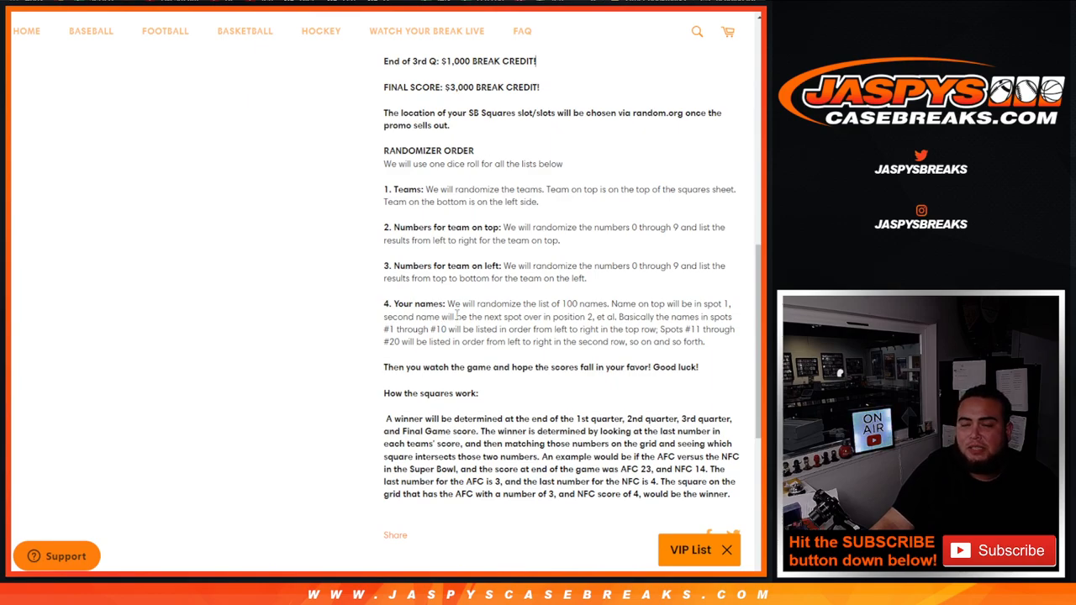
pyautogui.moveTo(586, 300)
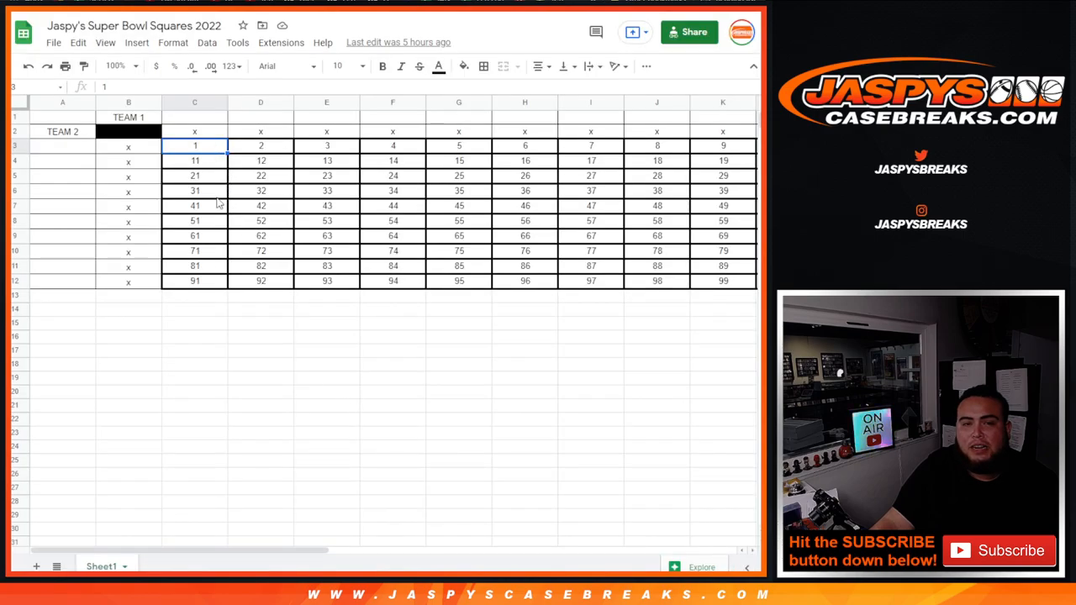
pyautogui.moveTo(538, 226)
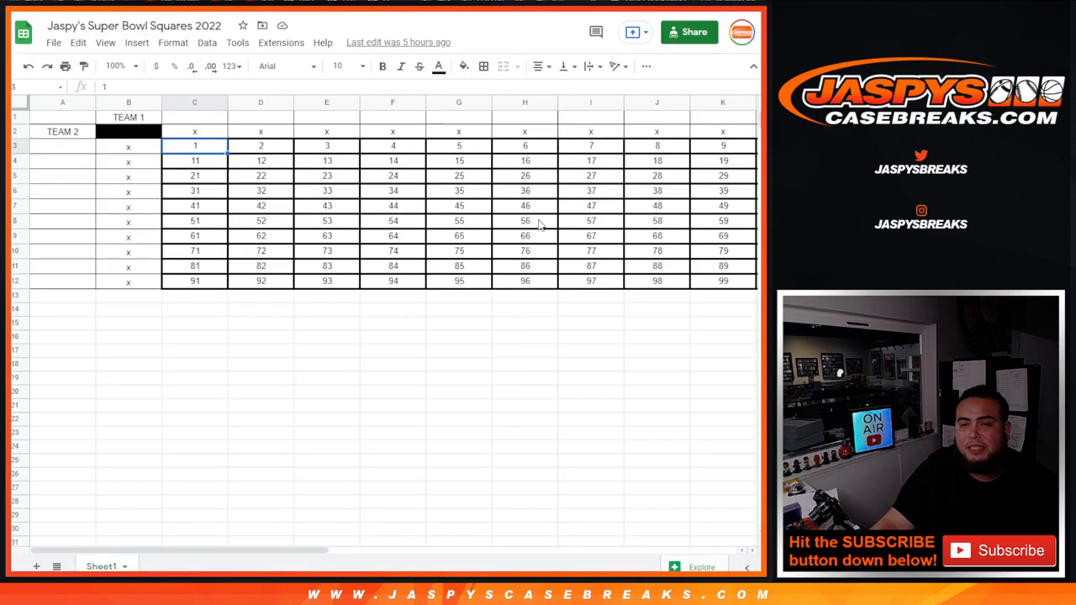
pyautogui.click(592, 236)
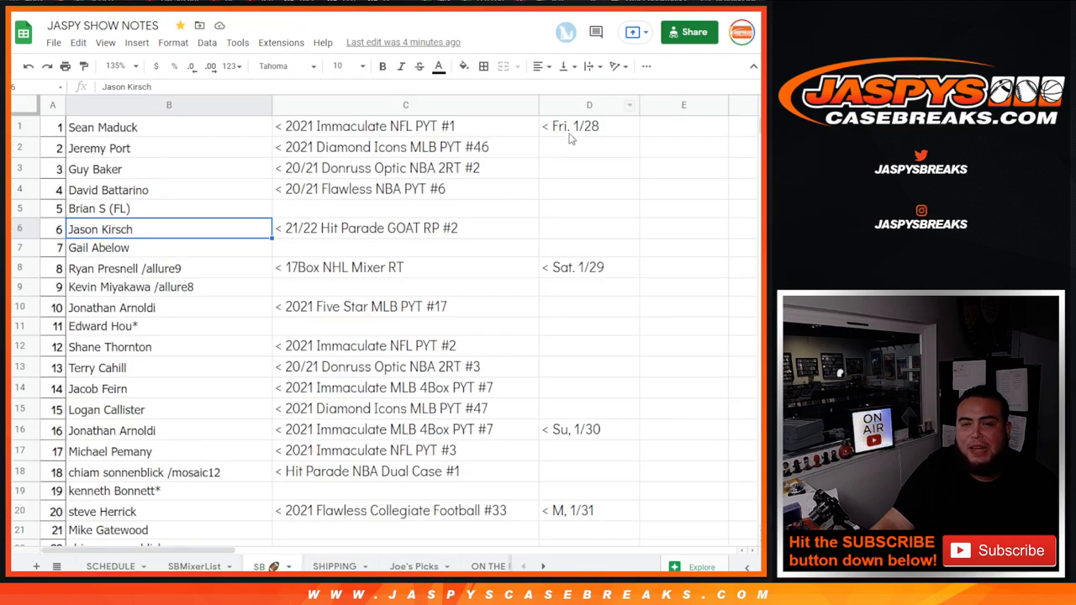
pyautogui.click(589, 126)
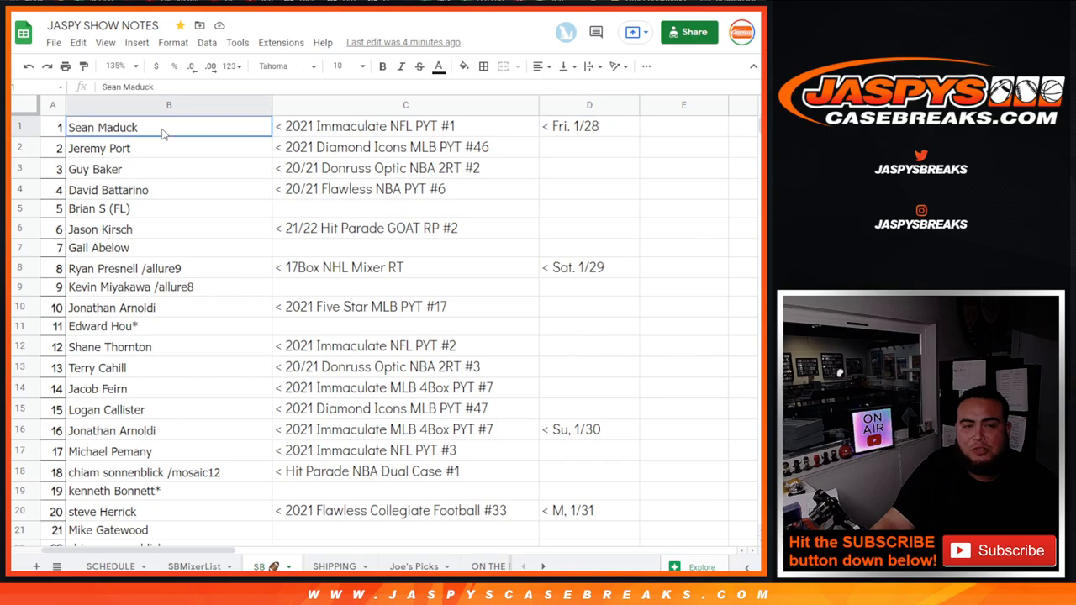
pyautogui.scroll(-3)
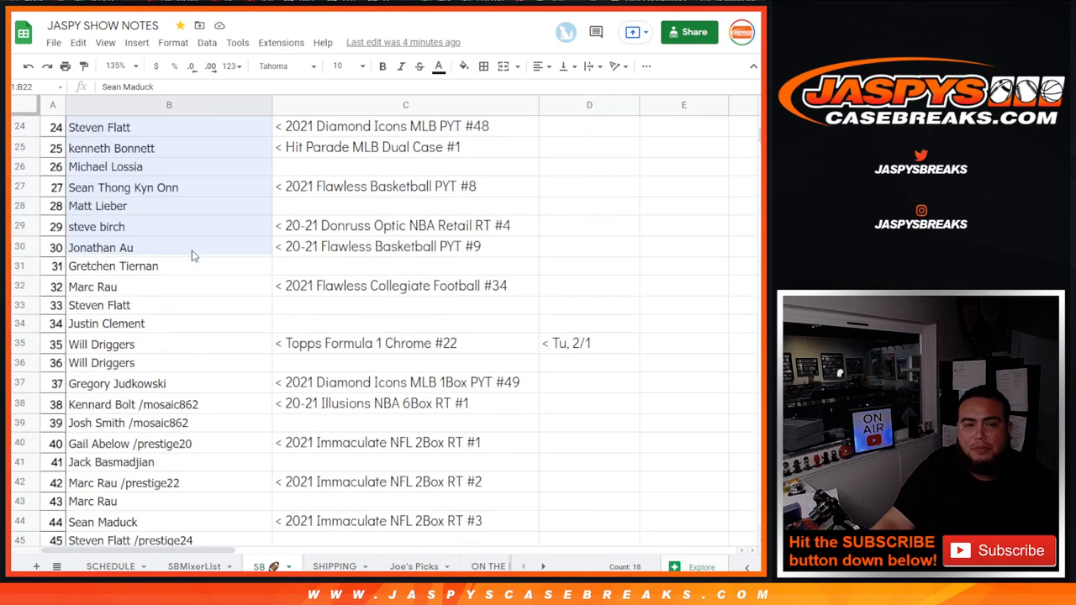
pyautogui.scroll(-3)
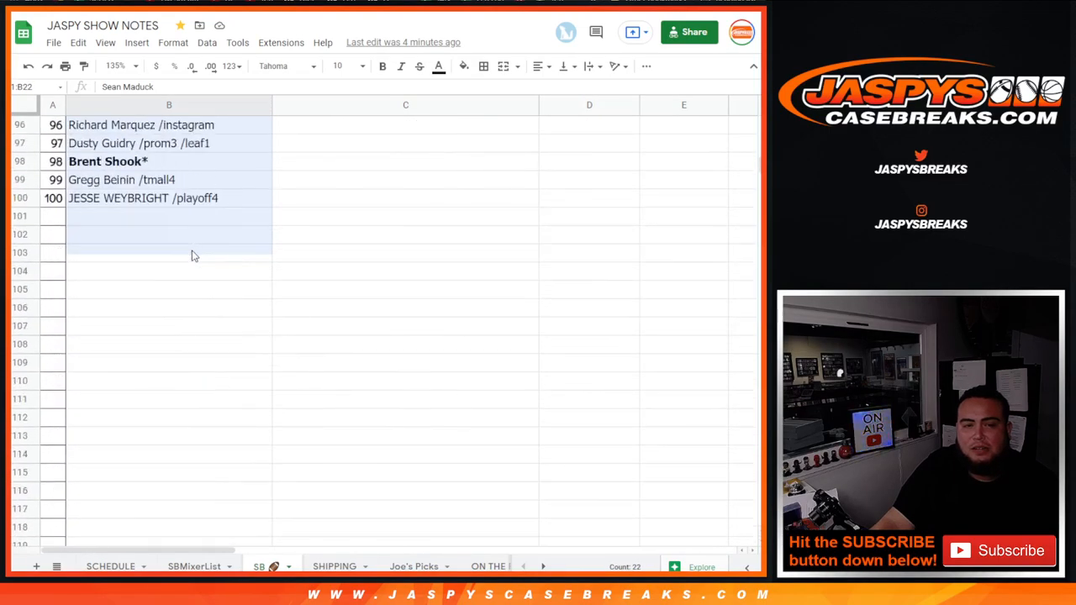
pyautogui.scroll(3)
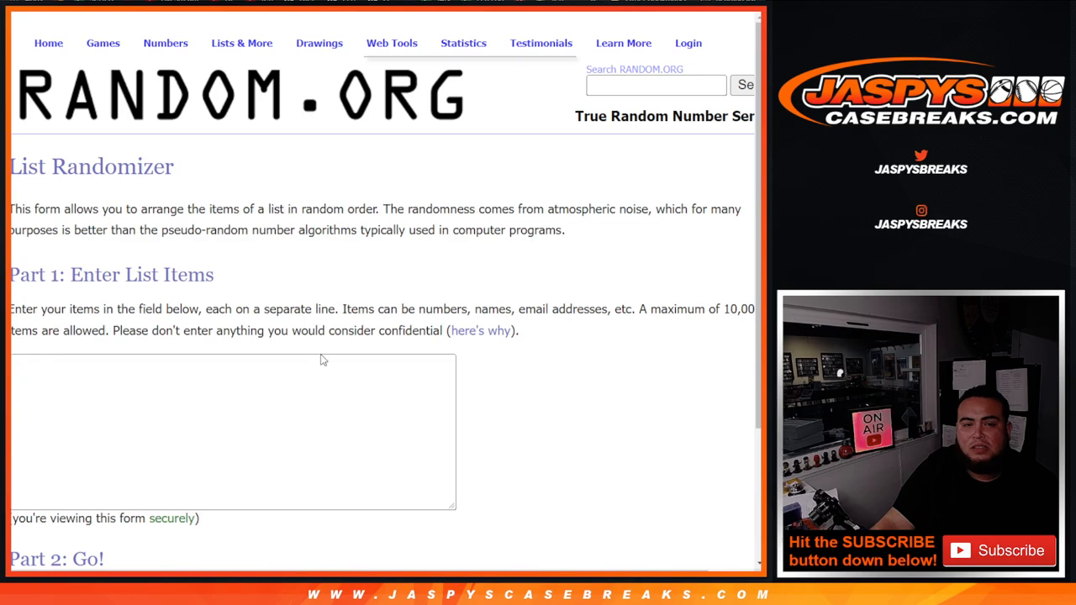
# Paste the 100 copied names into RANDOM.ORG's List Randomizer box and scroll to Randomize
pyautogui.write('Kennard Bolt /ltd6 /3boxmixer2')
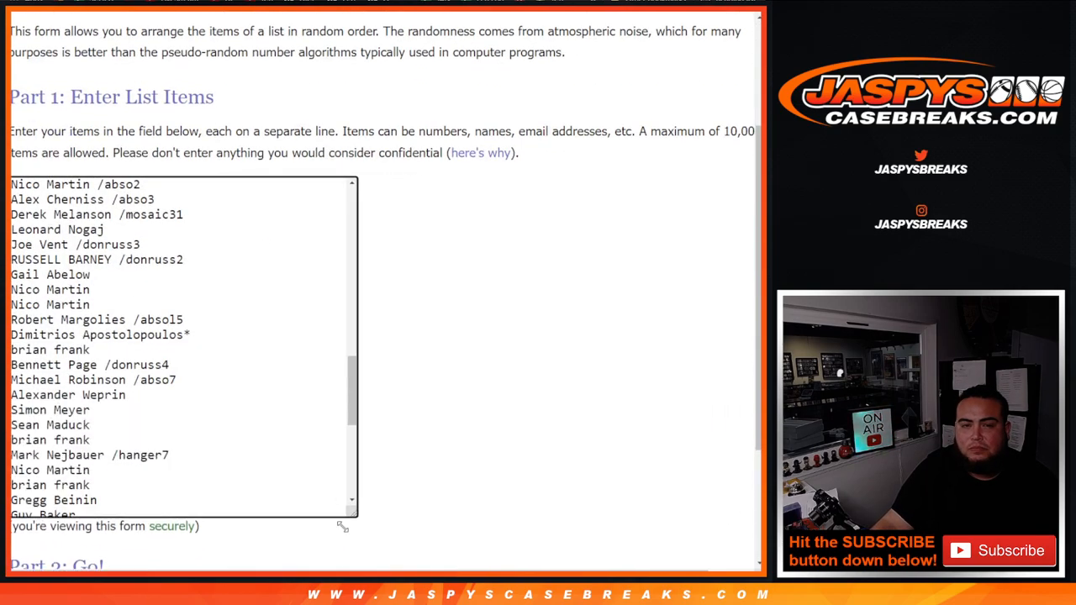
pyautogui.scroll(-3)
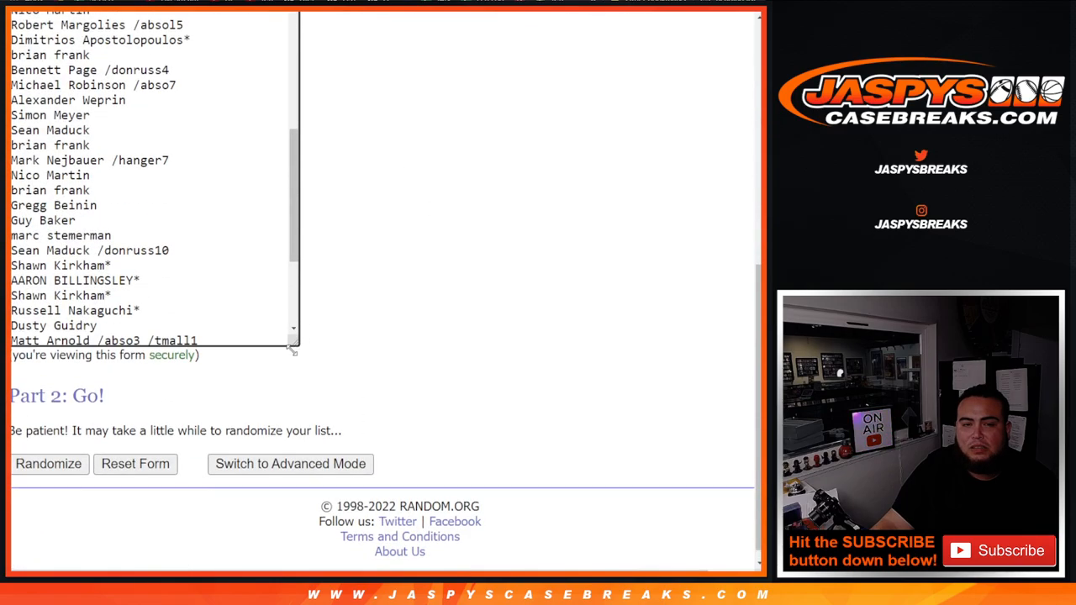
pyautogui.scroll(-3)
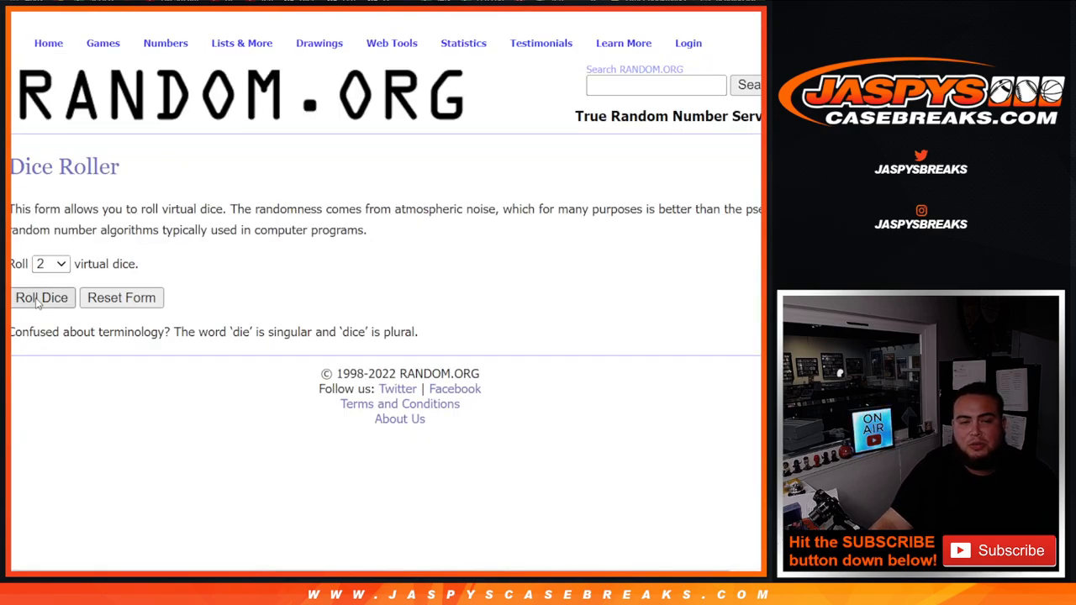
# Roll two dice for a shuffle count of 8, then start randomizing the Rams/Bengals order
pyautogui.click(40, 297)
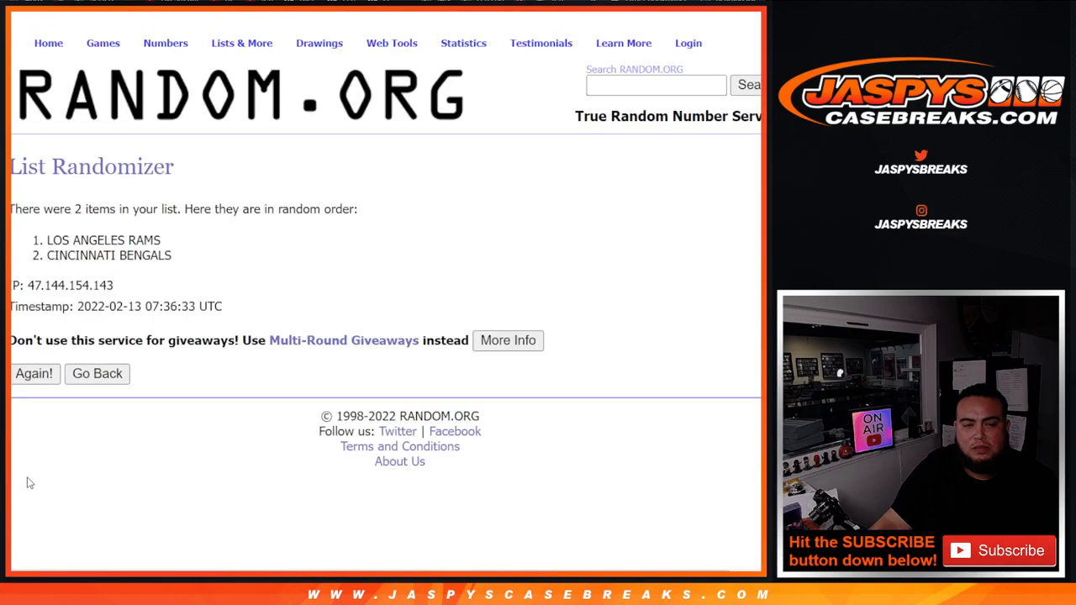
pyautogui.click(34, 373)
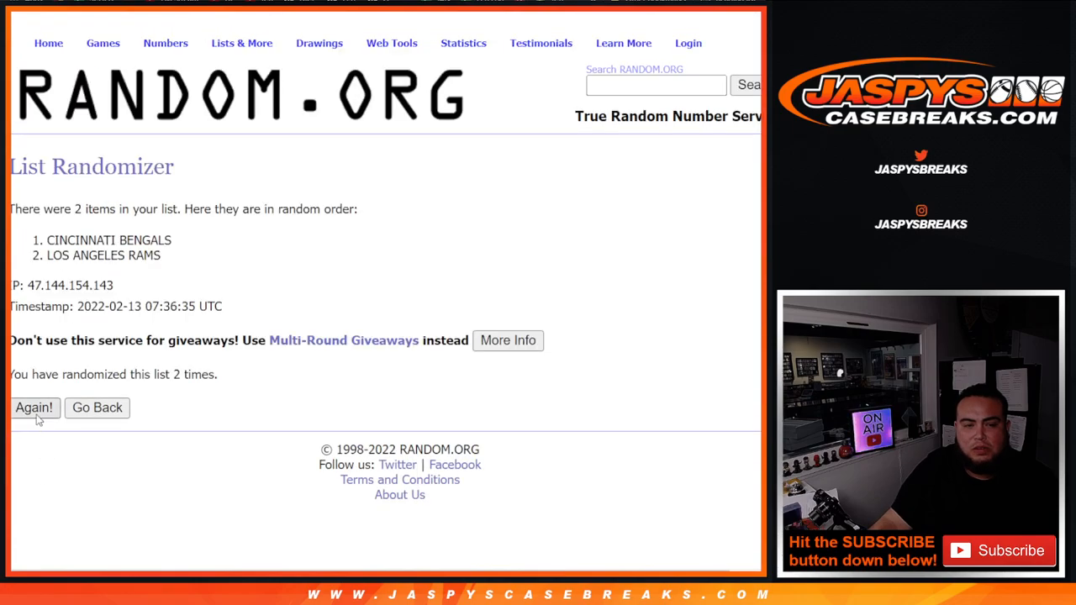
pyautogui.click(33, 409)
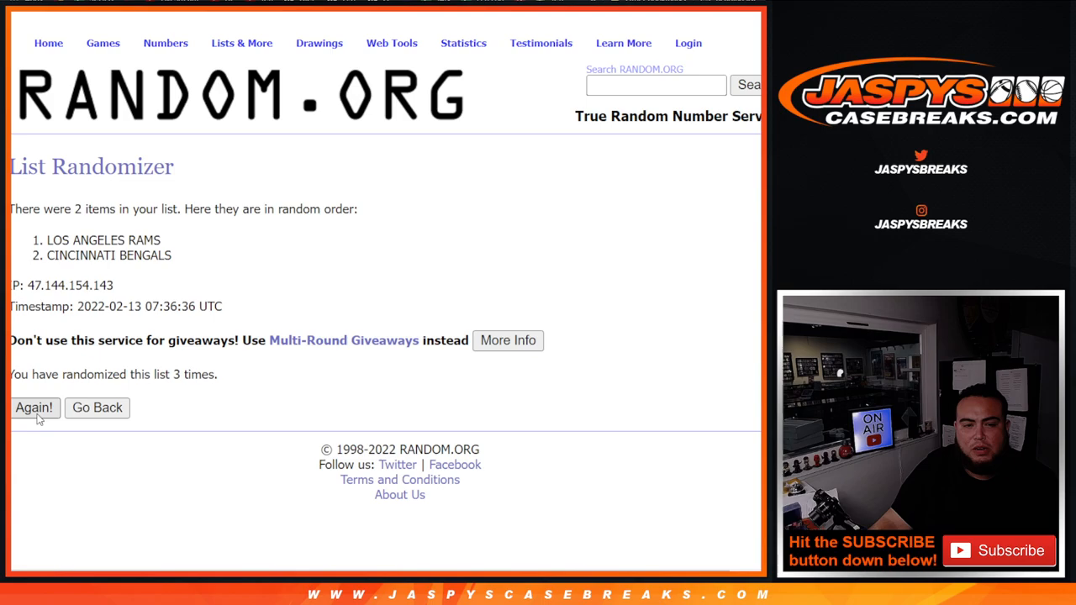
pyautogui.click(33, 408)
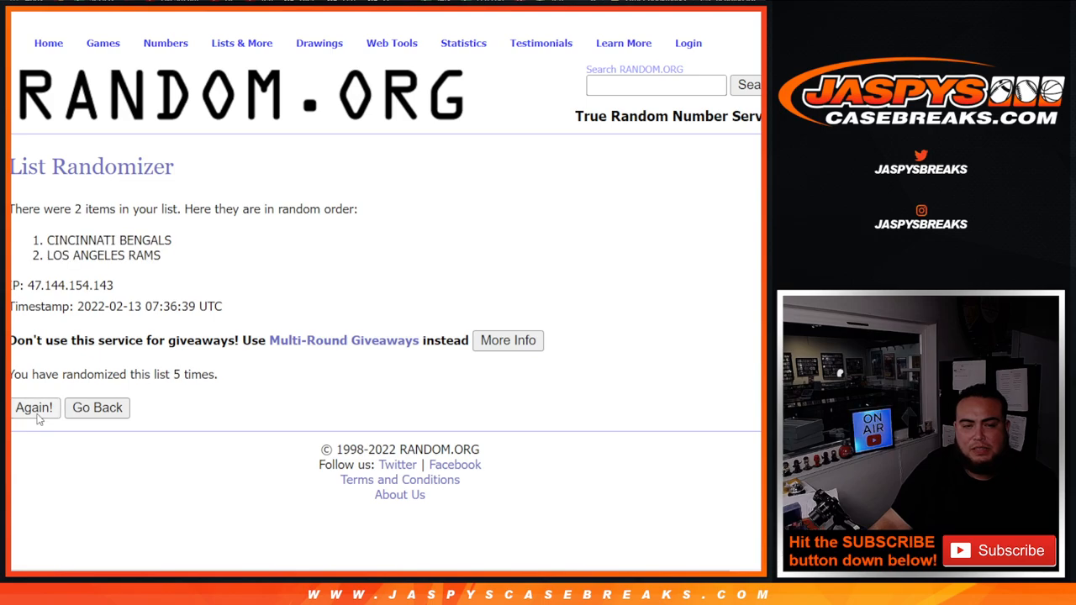
# Finish the 8 shuffles, ending Los Angeles Rams first and Cincinnati Bengals second
pyautogui.click(33, 408)
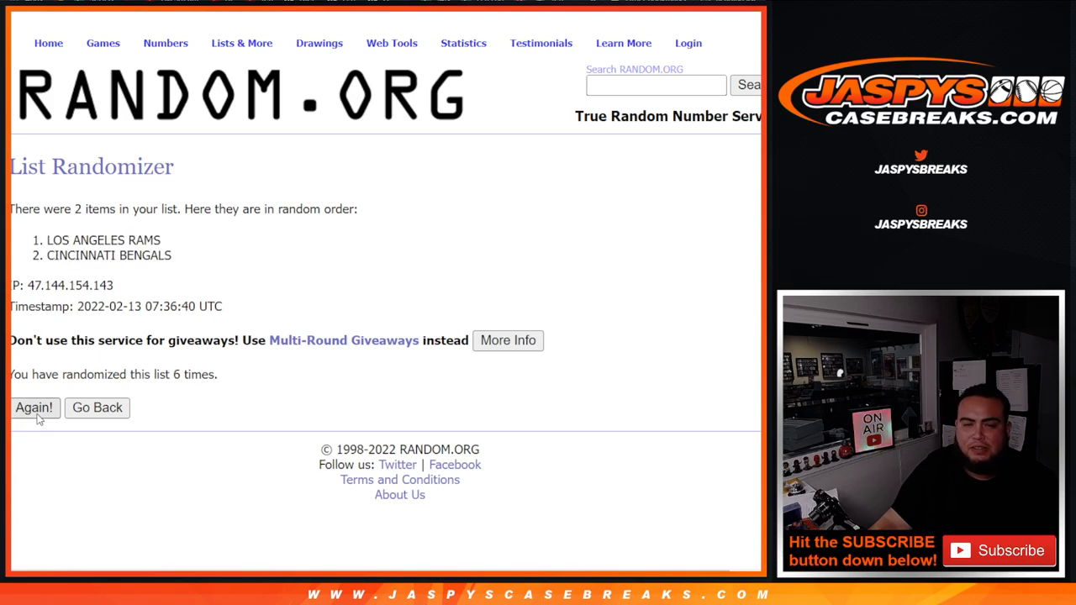
pyautogui.click(34, 409)
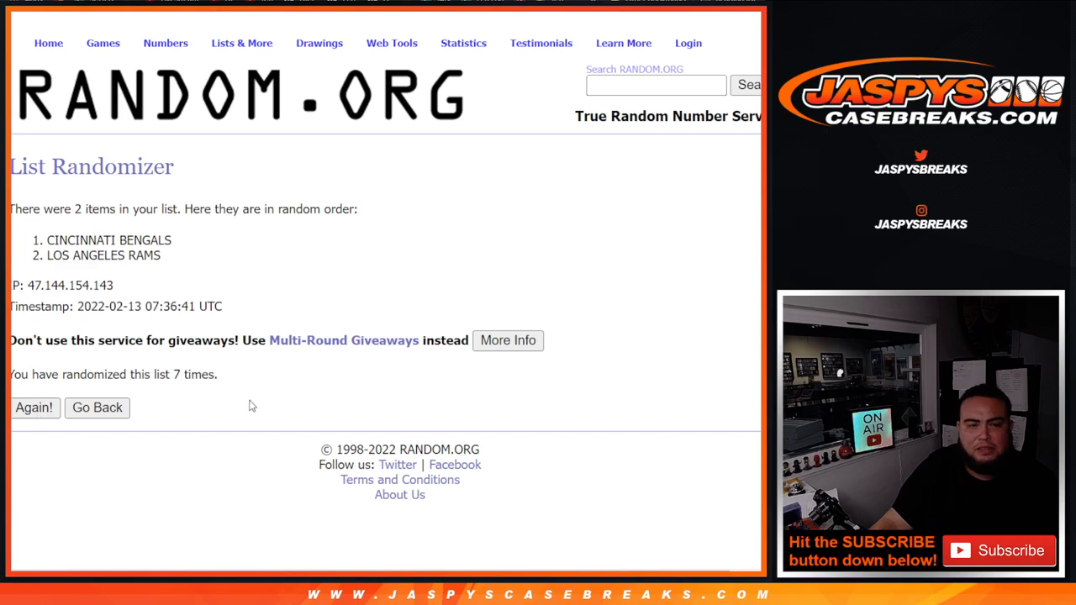
pyautogui.click(34, 408)
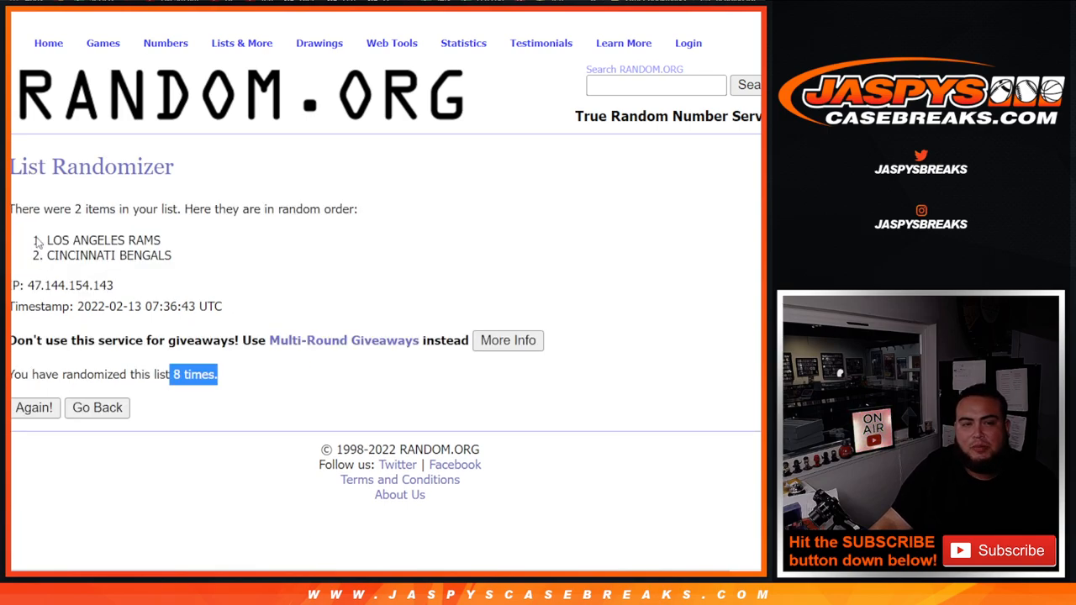
pyautogui.doubleClick(104, 239)
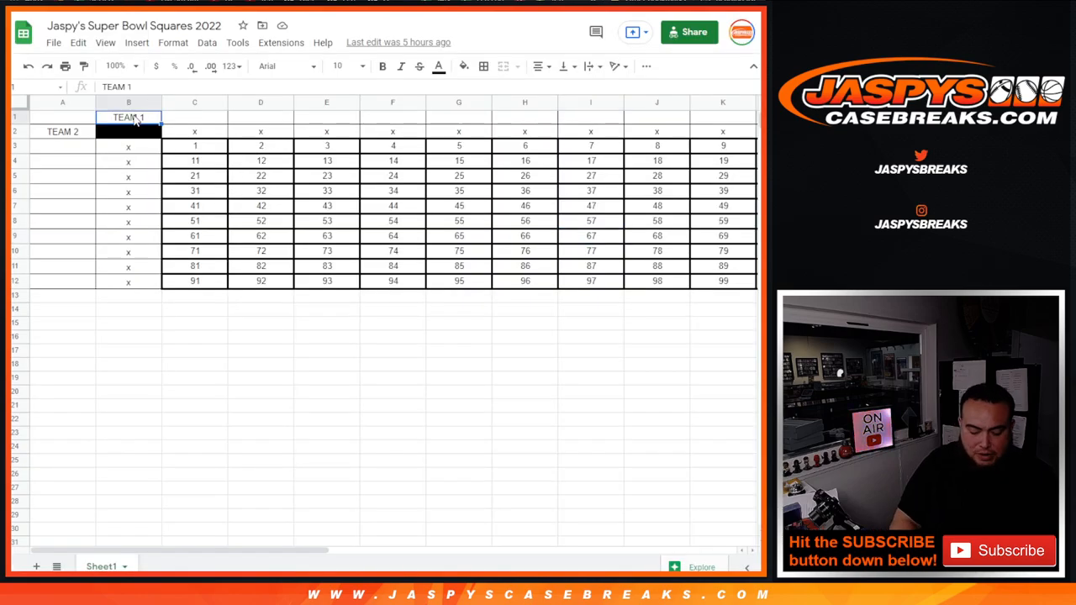
# Label the grid LOS ANGELES RAMS across the top and CINCINNATI BENGALS down the side
pyautogui.write('LOS ANGELES RAMS')
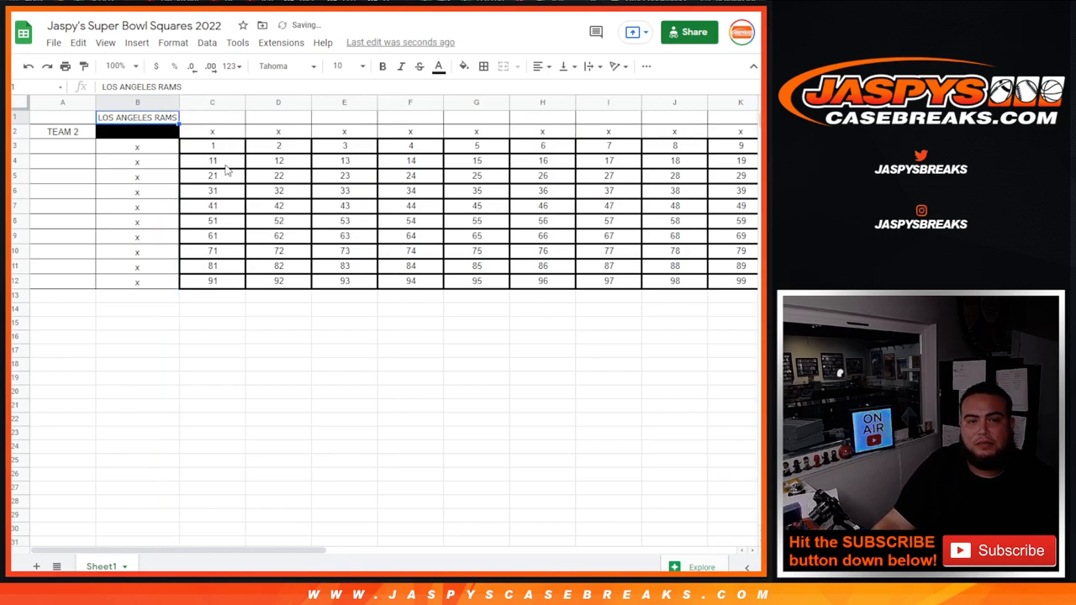
pyautogui.click(138, 337)
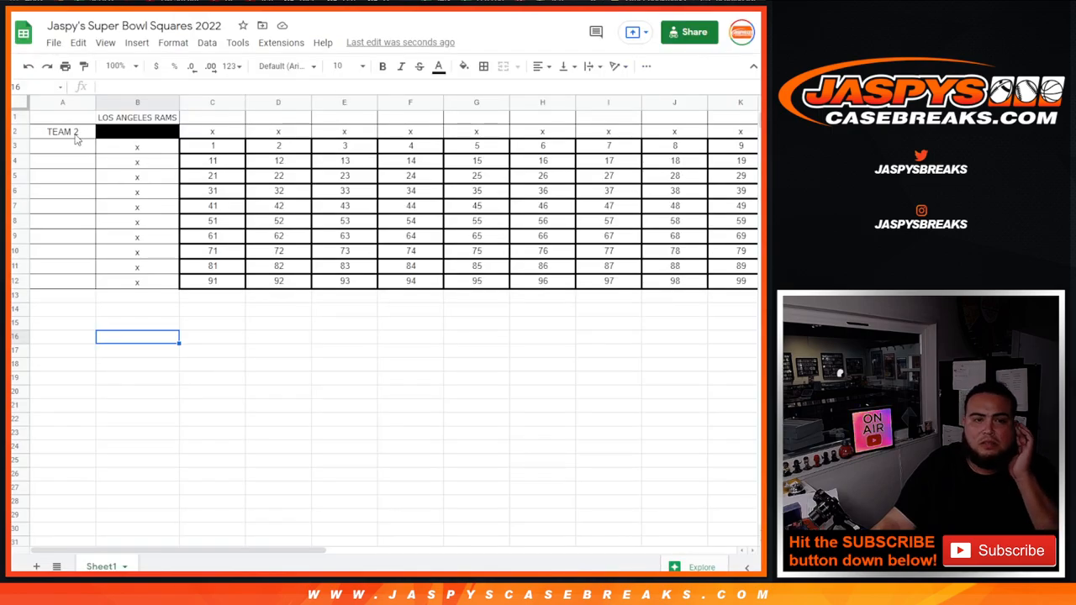
pyautogui.write('CINCINNATI BENGALS')
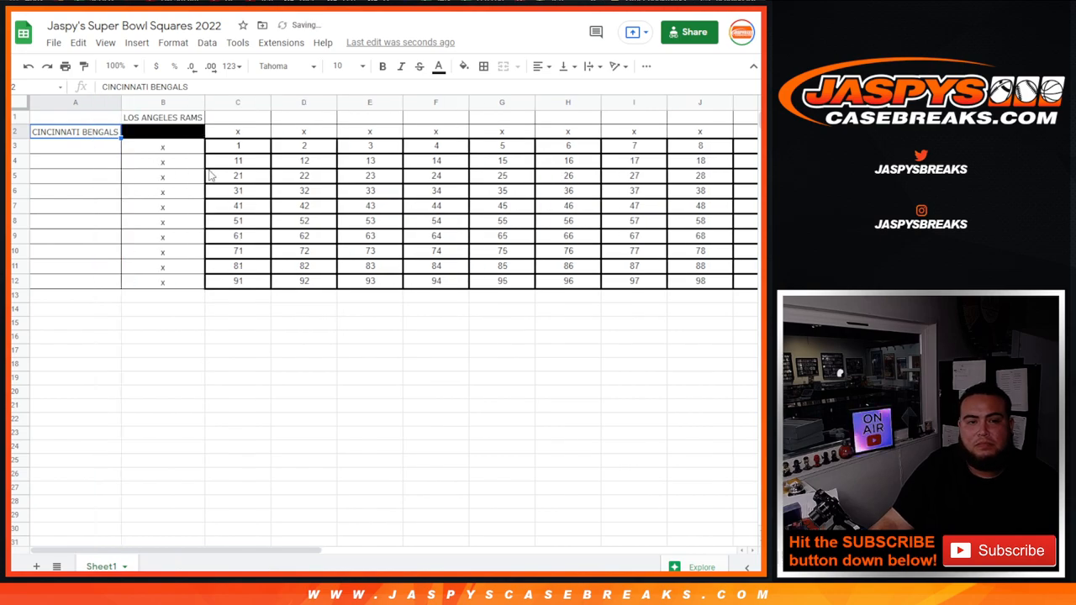
pyautogui.click(239, 363)
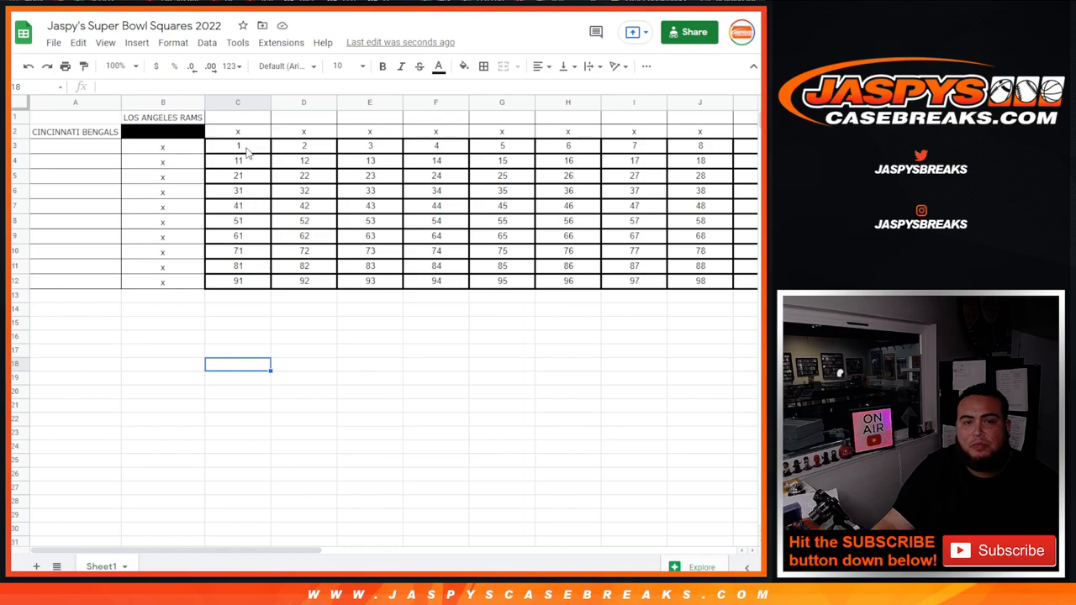
pyautogui.click(239, 131)
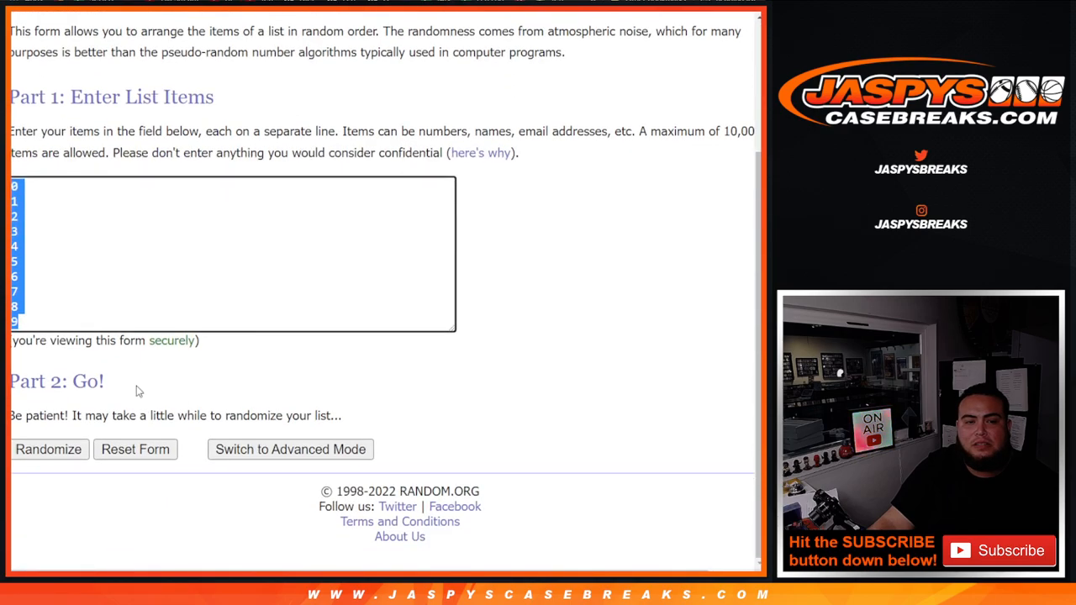
# Randomize the digits 0–9 six times, ending 0,6,4,1,2,5,7,9,8,3
pyautogui.click(49, 449)
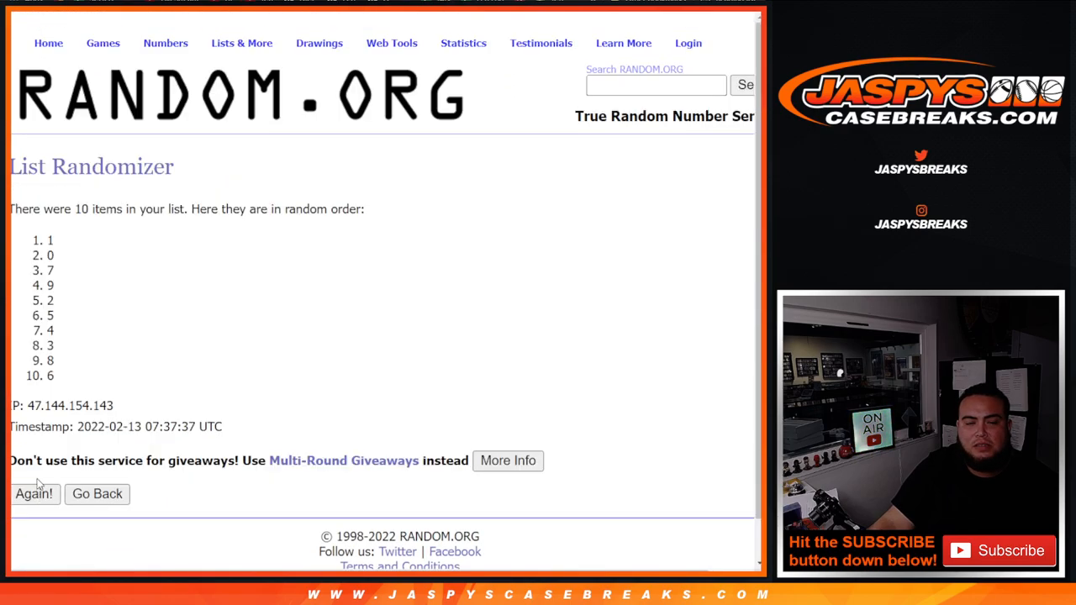
pyautogui.click(34, 494)
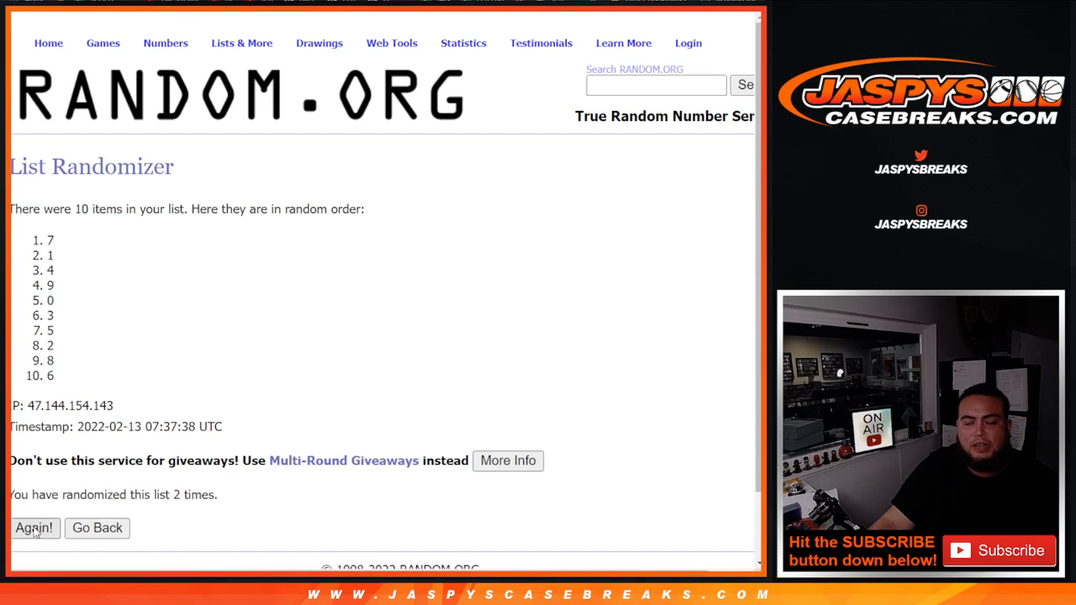
pyautogui.click(34, 528)
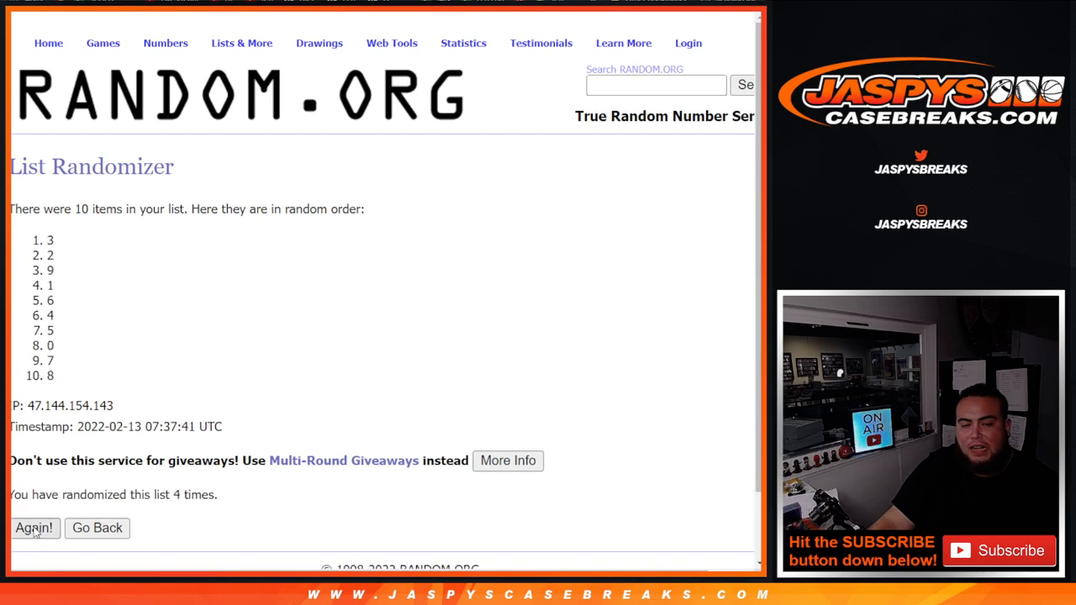
pyautogui.click(34, 528)
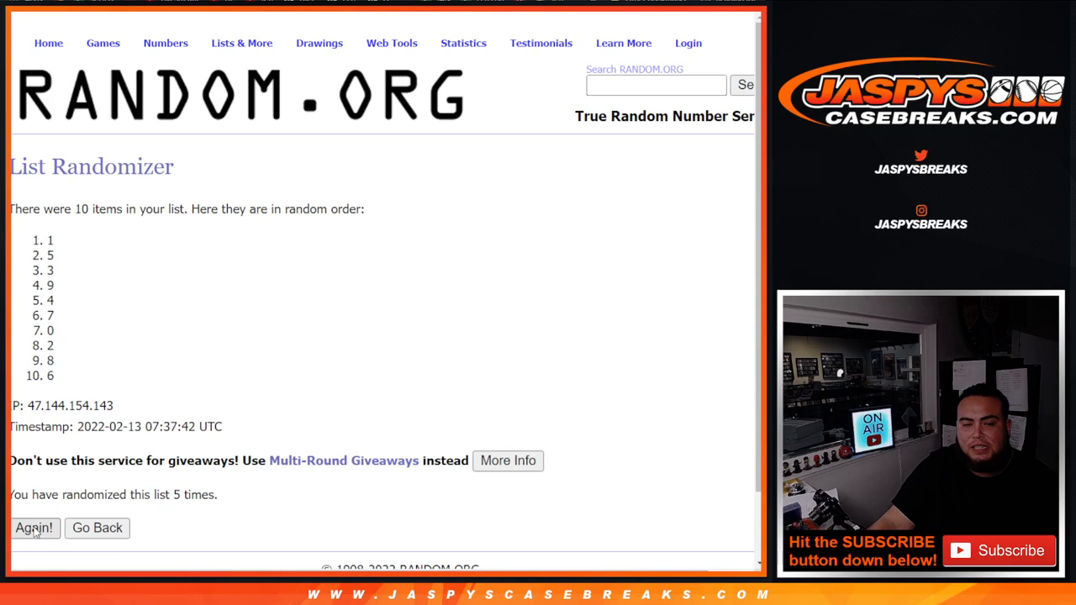
pyautogui.click(34, 528)
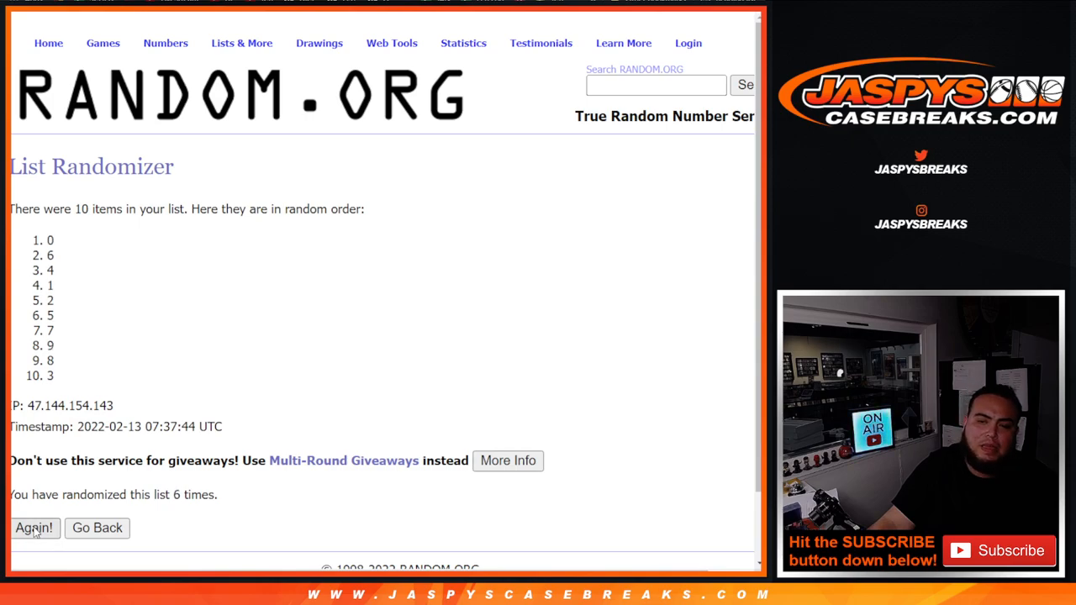
pyautogui.click(34, 528)
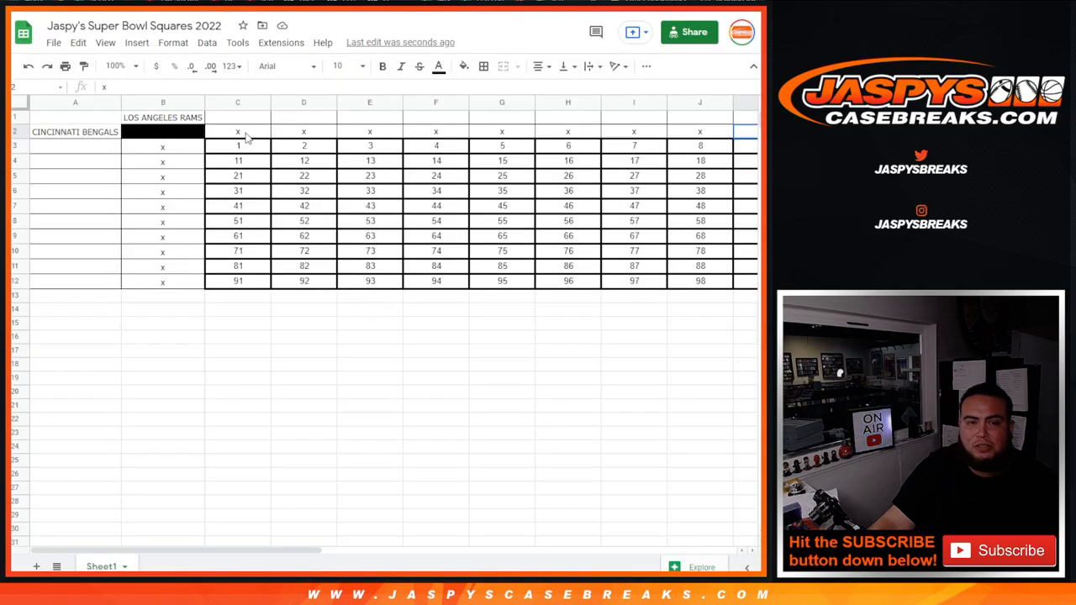
# Enter the first shuffled digits 6, 0, 7, 3 into the Rams top row starting at C2
pyautogui.write('6')
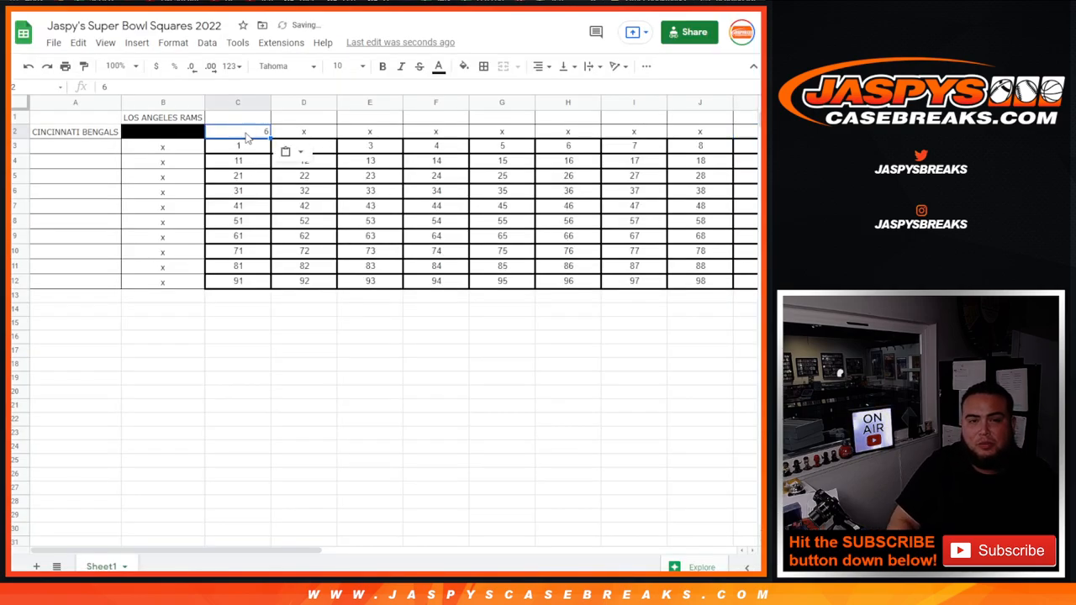
pyautogui.click(484, 67)
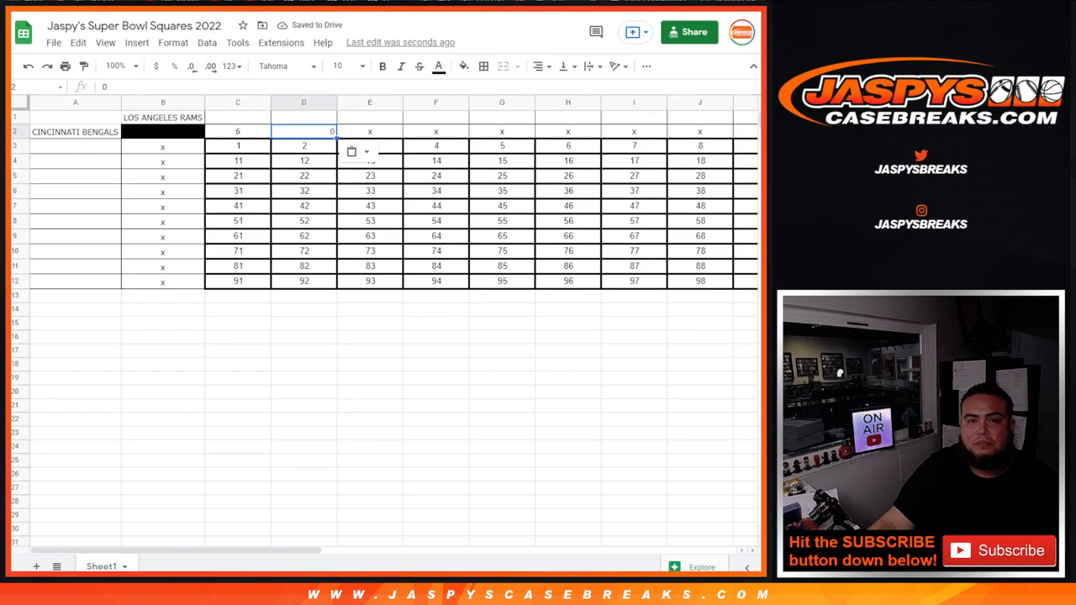
pyautogui.click(538, 67)
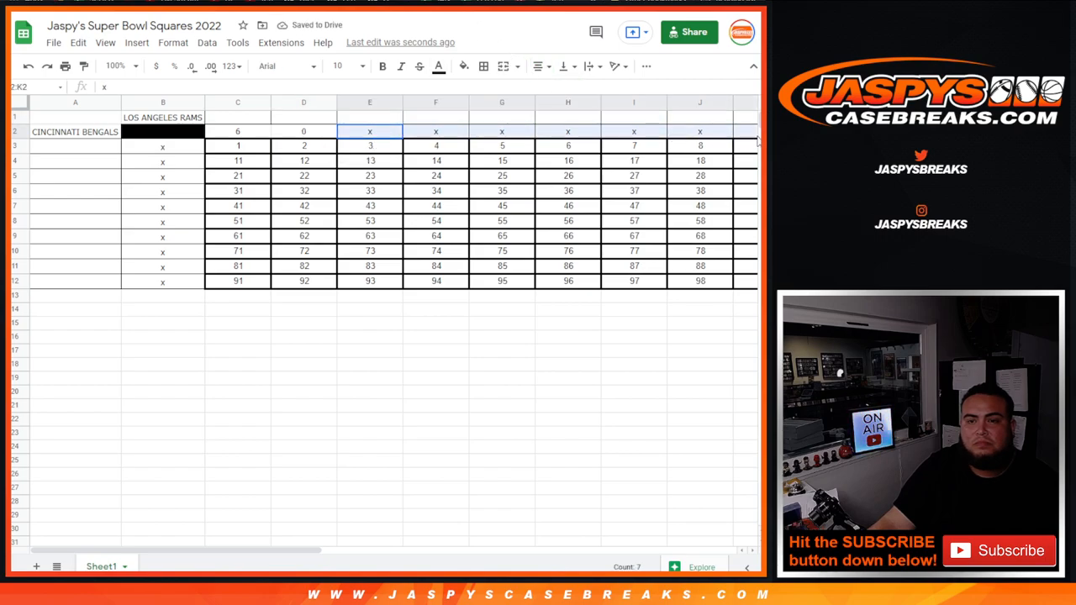
pyautogui.hscroll(3)
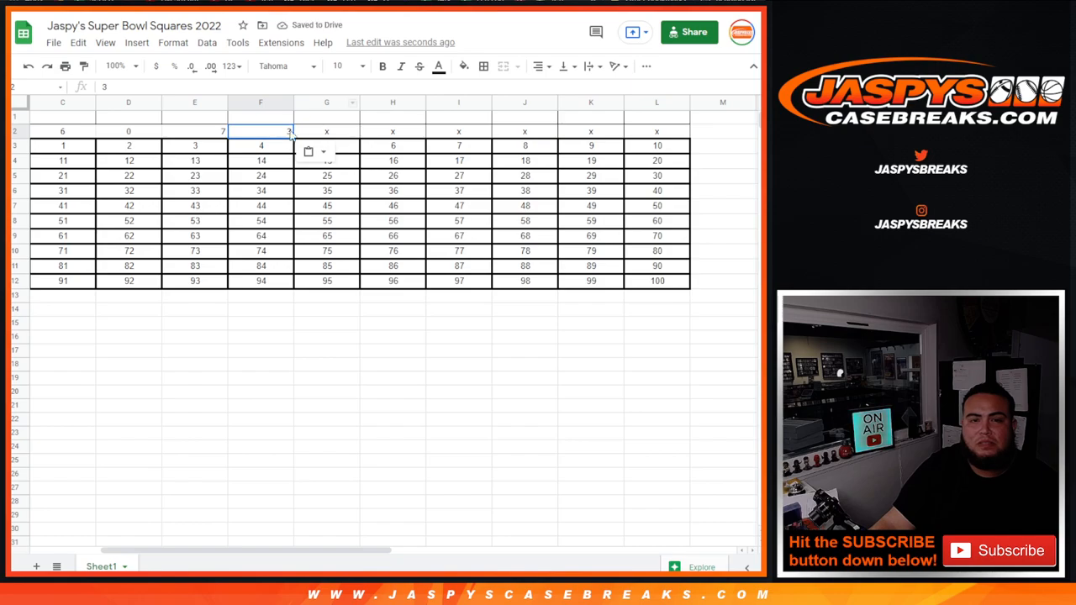
# Fill the remaining top-row cells with 4, 9, 5, 2, 8, 1 through L2
pyautogui.click(326, 131)
pyautogui.write('4')
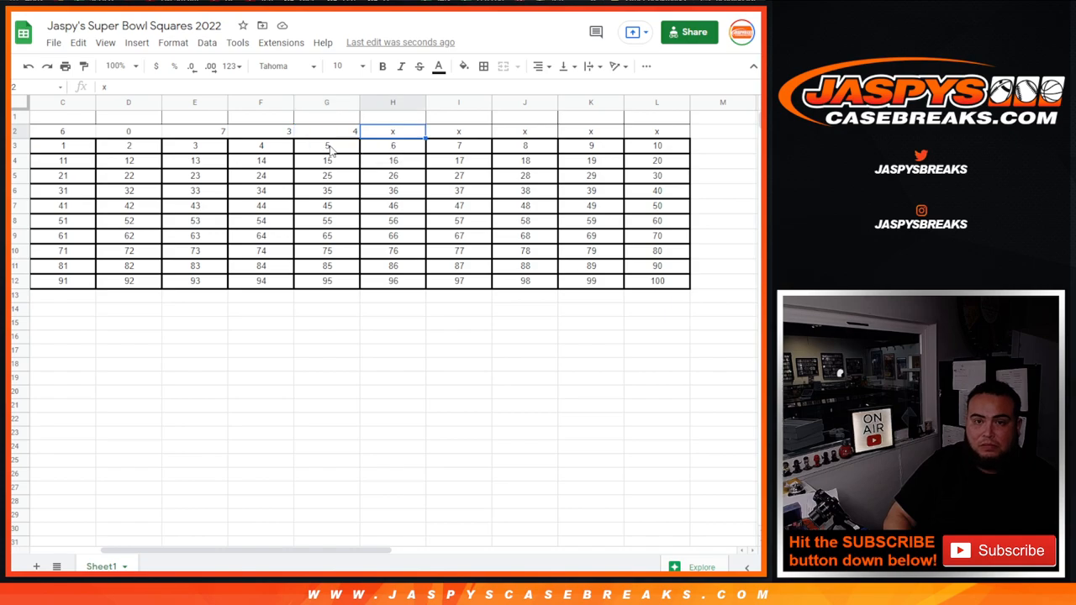
pyautogui.write('9')
pyautogui.click(459, 131)
pyautogui.write('5')
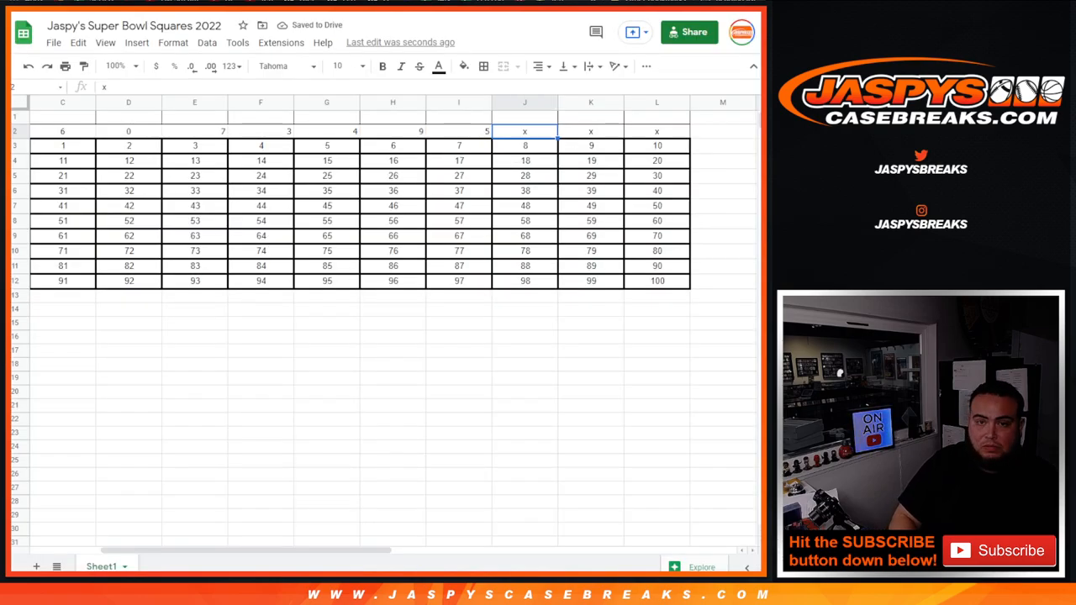
pyautogui.write('2')
pyautogui.click(590, 131)
pyautogui.write('8')
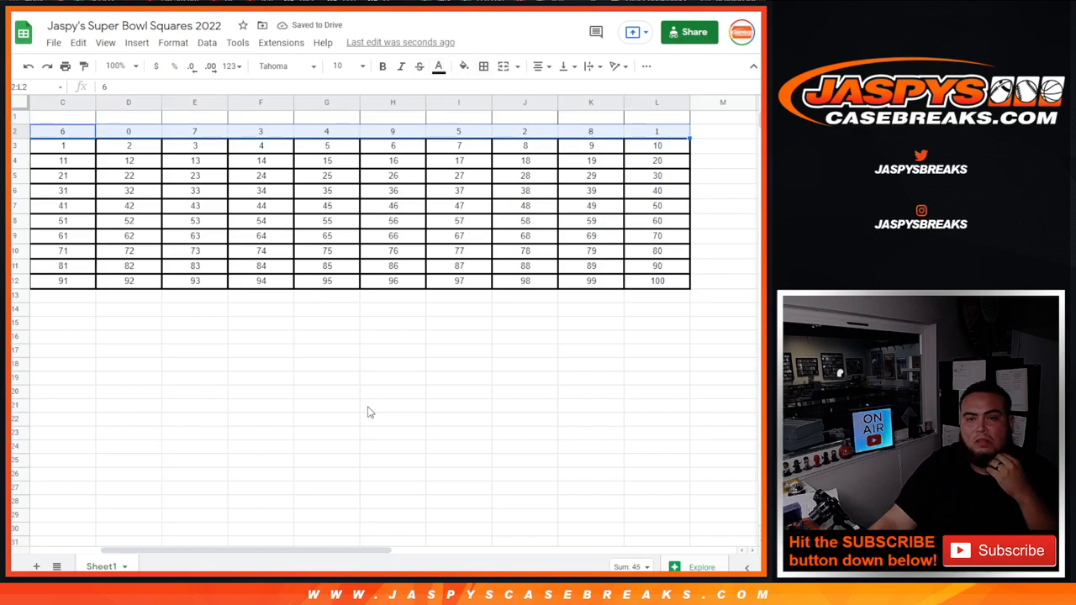
pyautogui.click(127, 405)
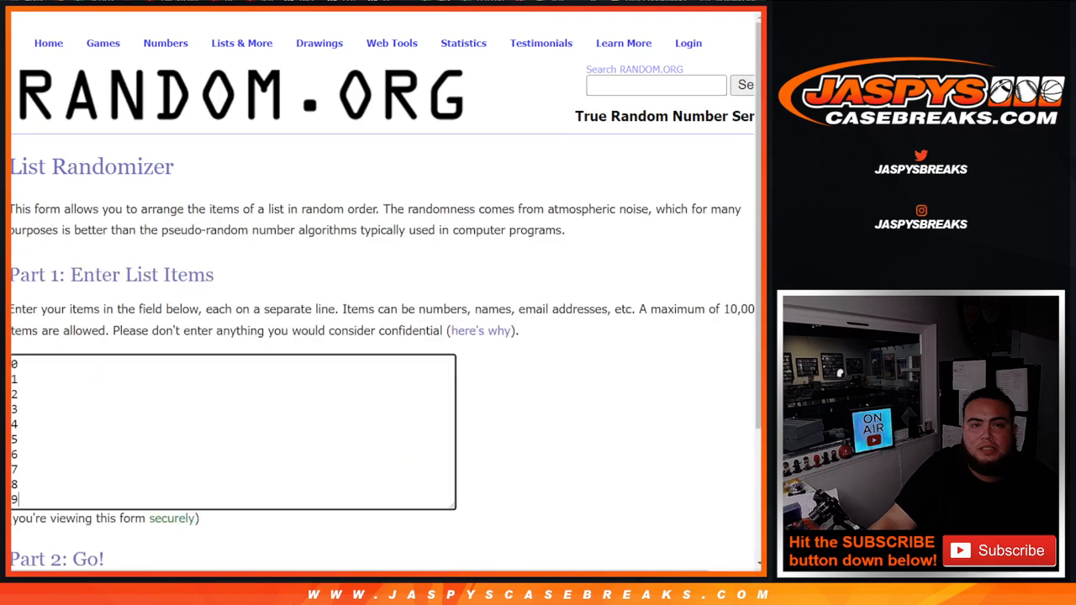
# Reshuffle the digits 0–9 seven times, ending 7,4,0,9,1,5,8,6,3,2
pyautogui.scroll(-3)
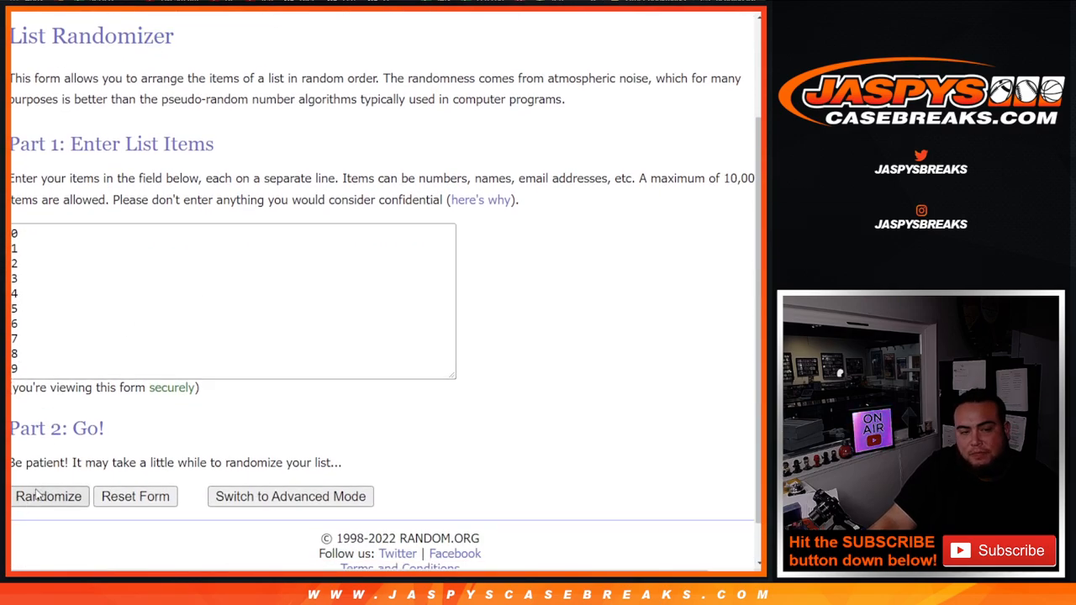
pyautogui.click(47, 496)
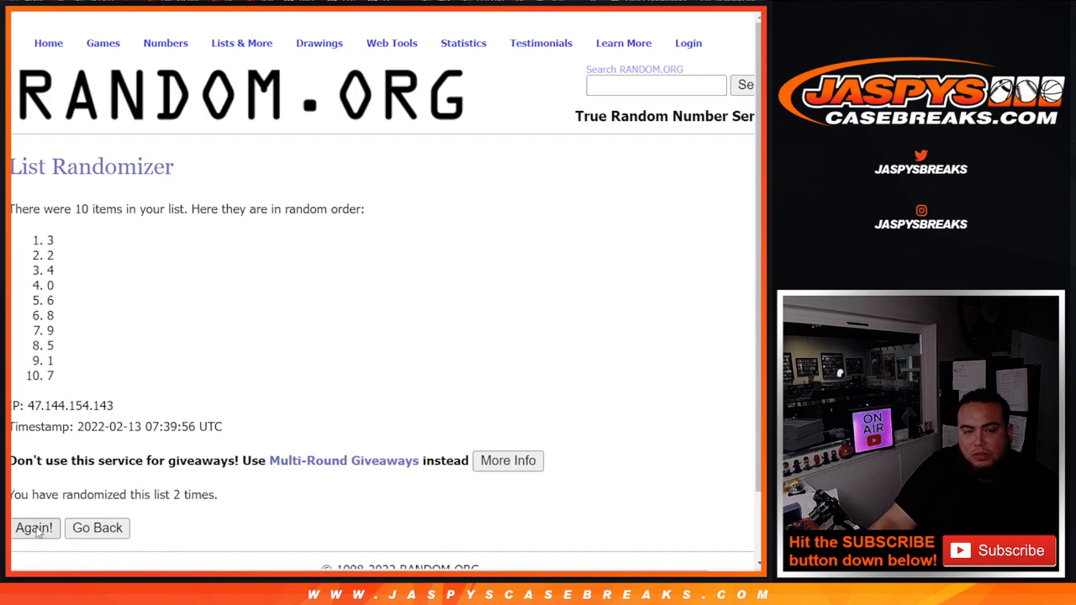
pyautogui.click(33, 528)
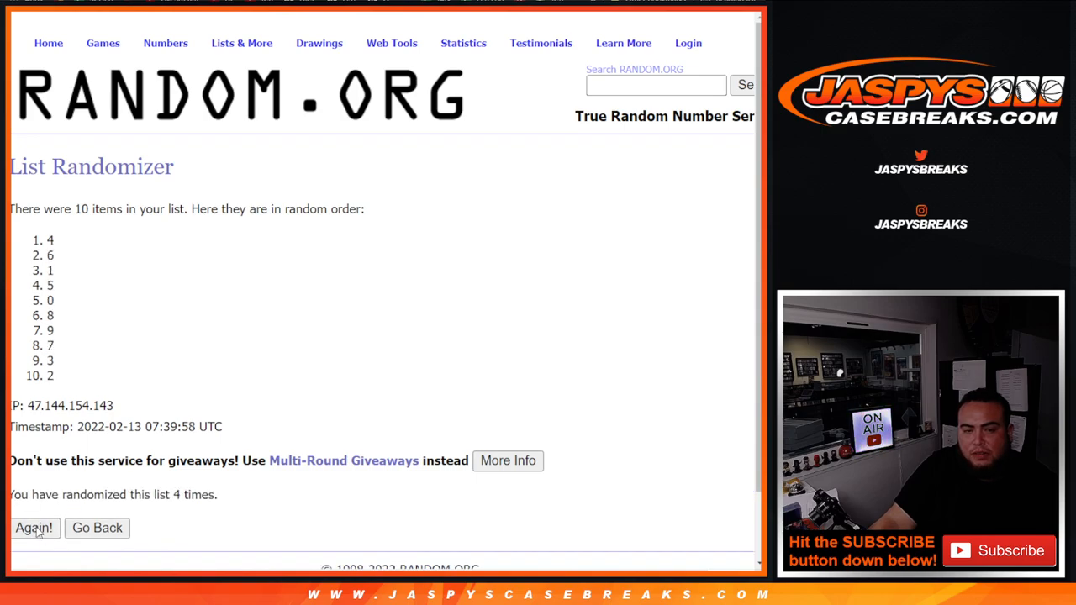
pyautogui.click(34, 528)
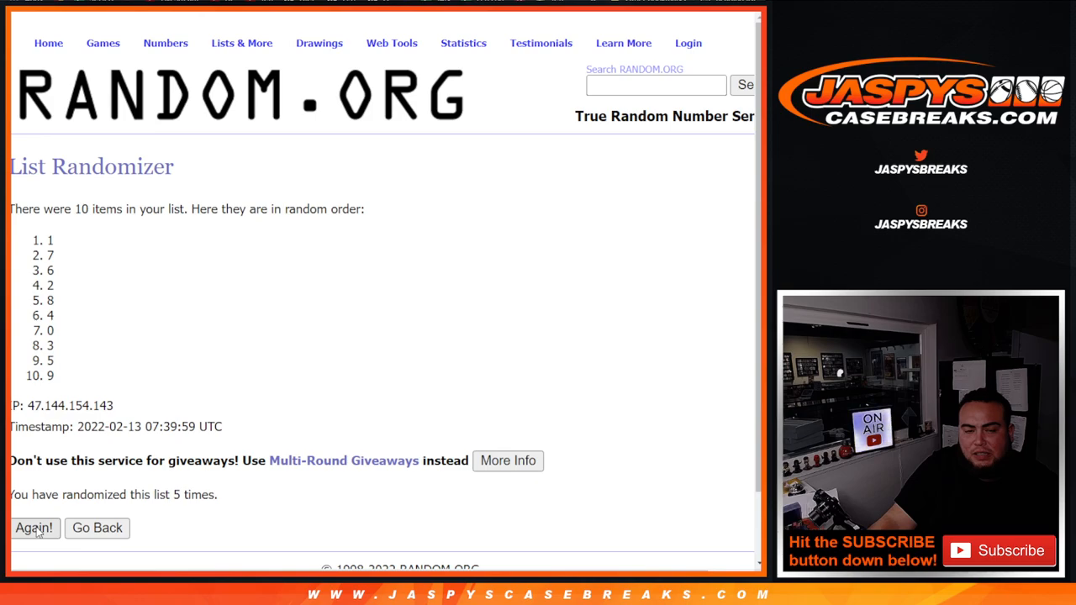
pyautogui.click(33, 528)
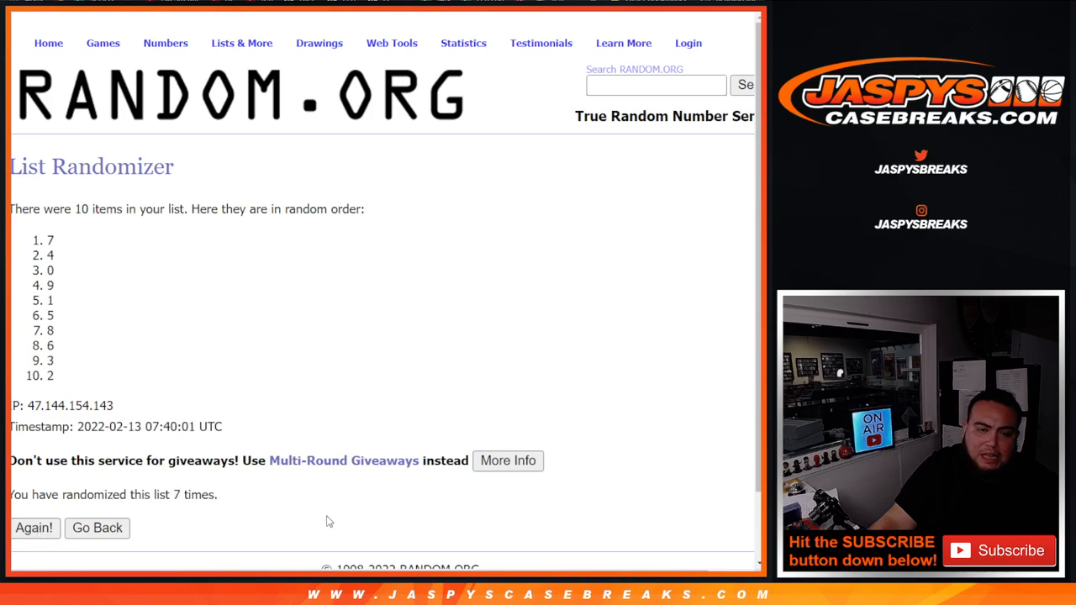
pyautogui.click(34, 528)
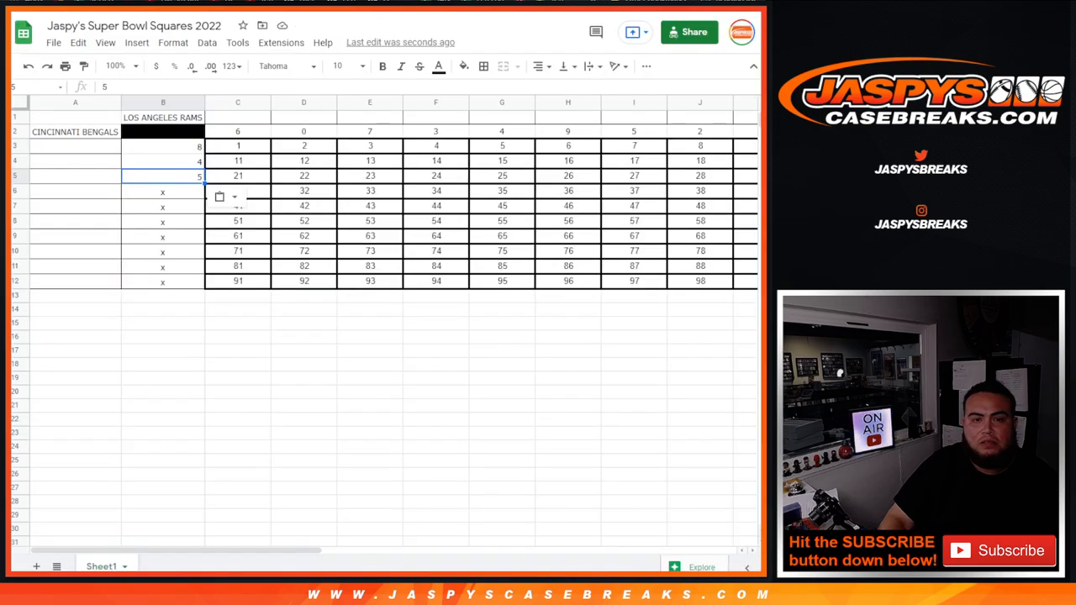
# Enter the shuffled digits 8, 4, 5, 1, 9, 3, 6, 0, 7, 2 down the Bengals column B3:B12
pyautogui.write('1')
pyautogui.click(164, 235)
pyautogui.write('6')
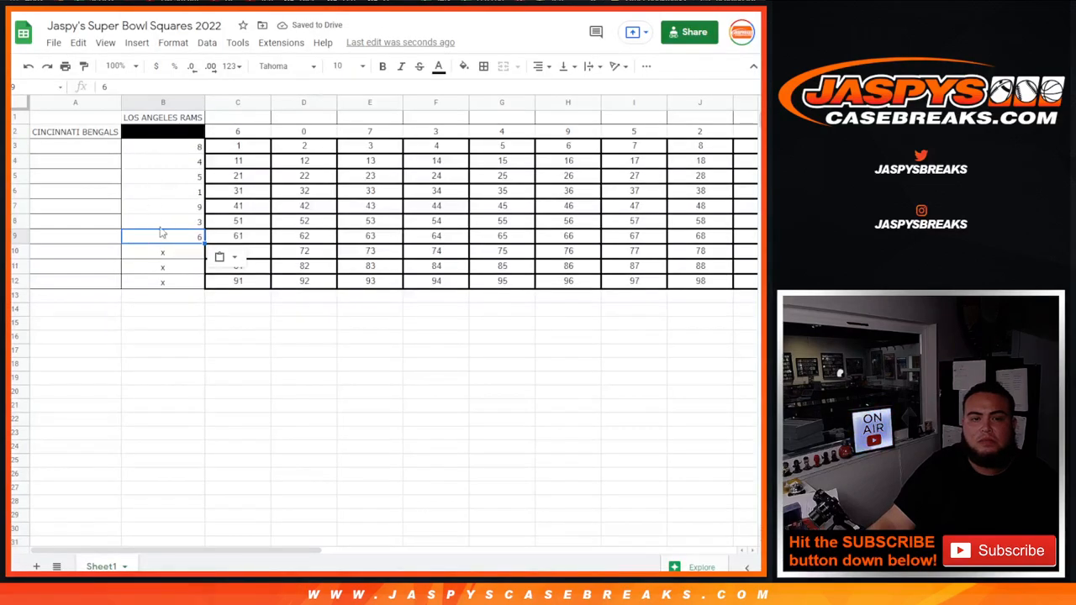
pyautogui.write('0')
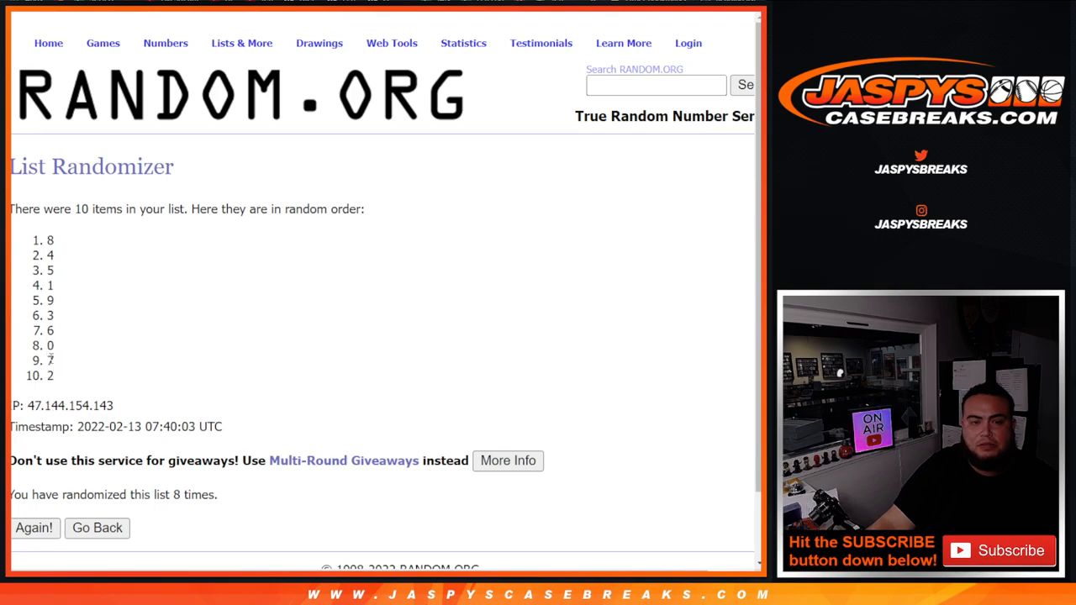
pyautogui.moveTo(49, 360); pyautogui.dragTo(51, 376)
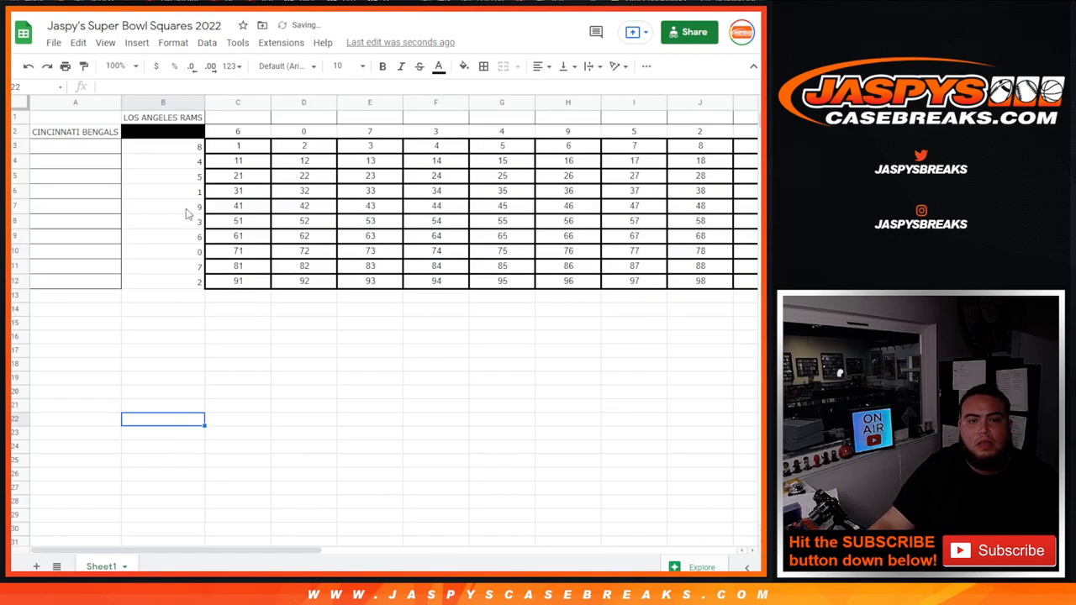
# Center-align the Bengals digits in B3:B12
pyautogui.moveTo(163, 144); pyautogui.dragTo(163, 281)
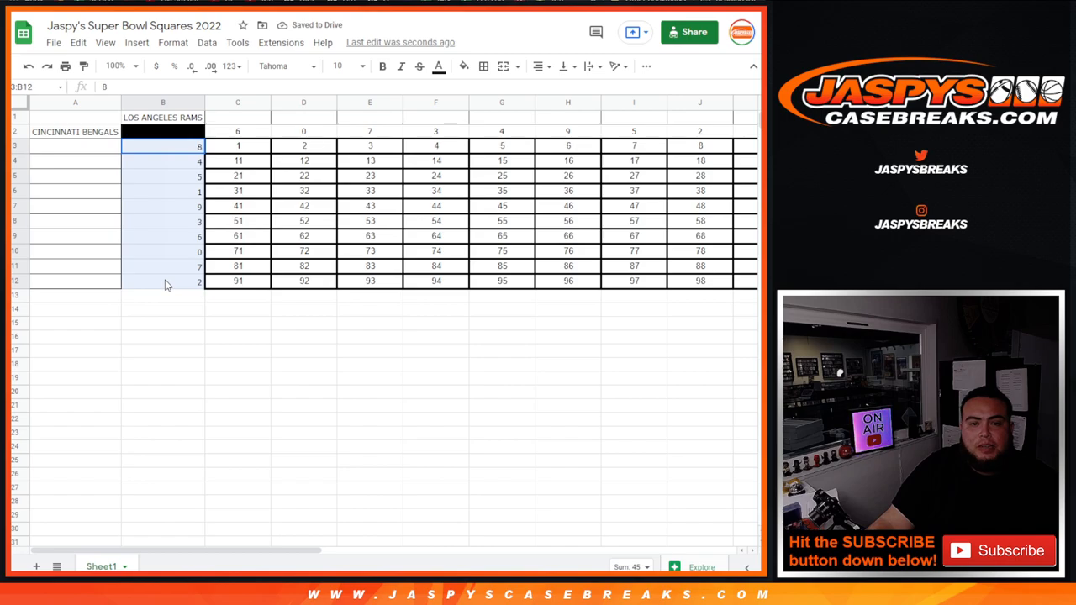
pyautogui.click(538, 67)
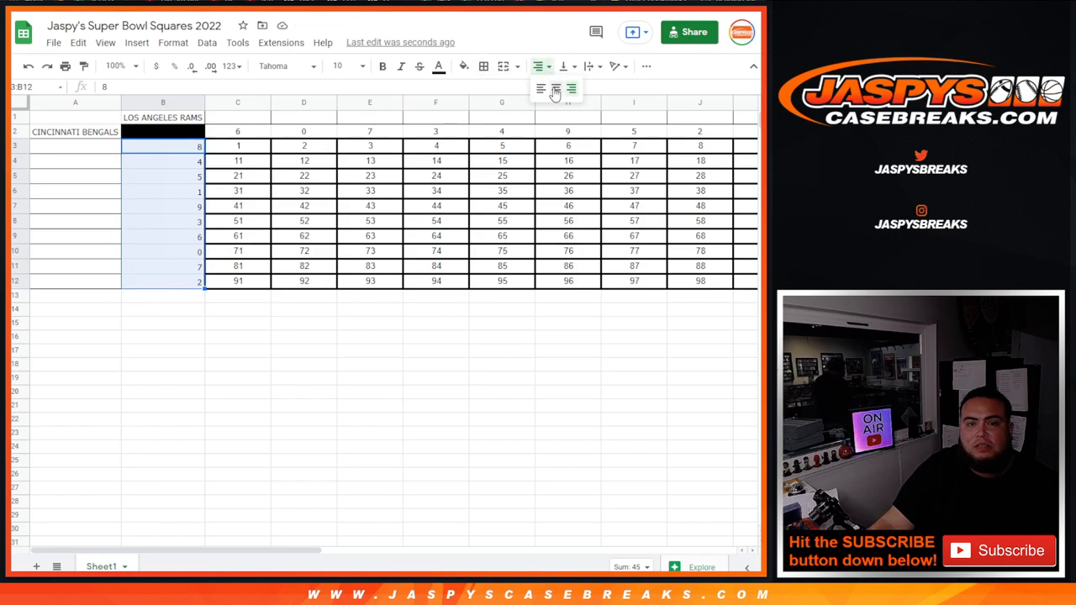
pyautogui.click(484, 65)
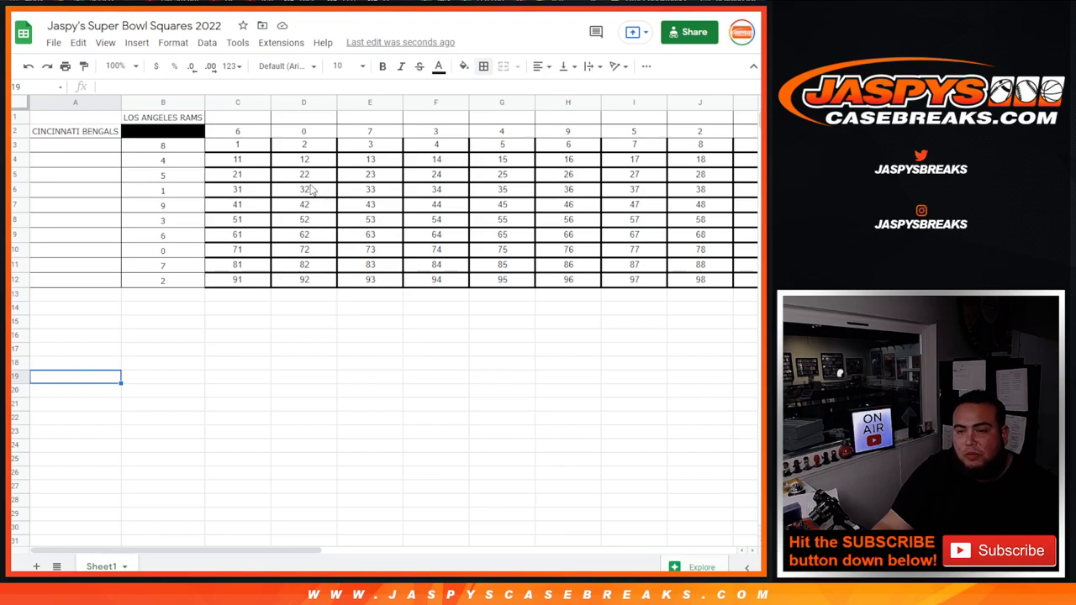
# Center-align the numbered 1–100 squares grid C3:L12 and clear the selection
pyautogui.moveTo(237, 145); pyautogui.dragTo(699, 279)
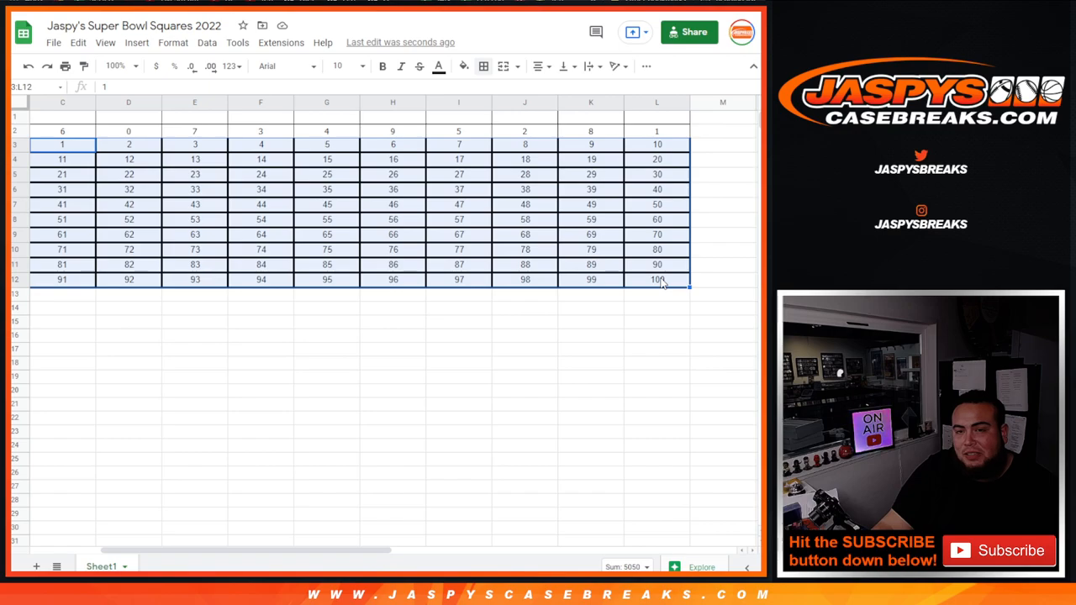
pyautogui.click(326, 323)
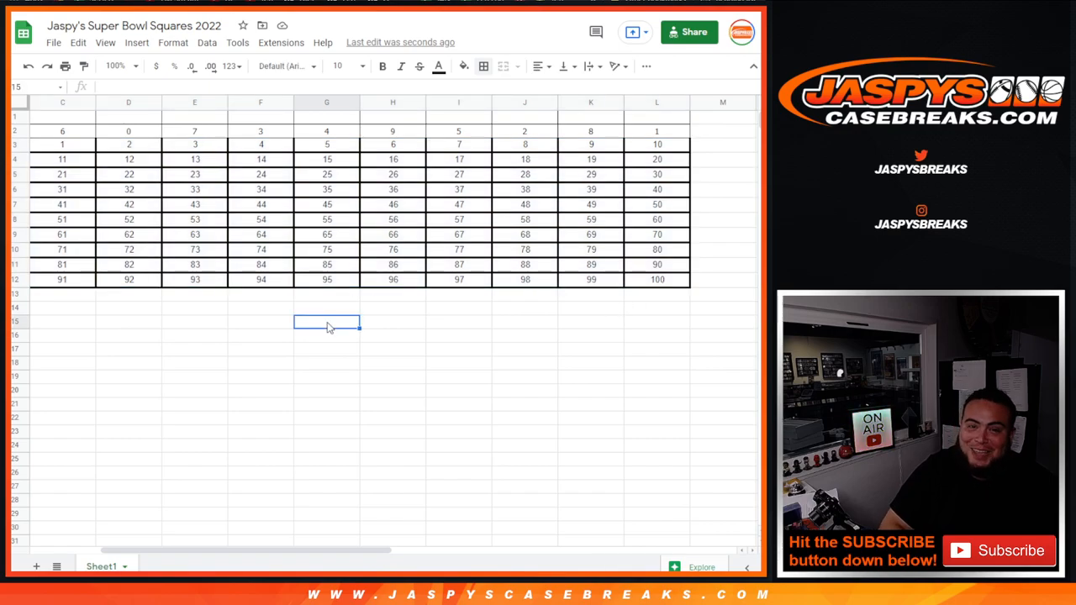
pyautogui.hscroll(-3)
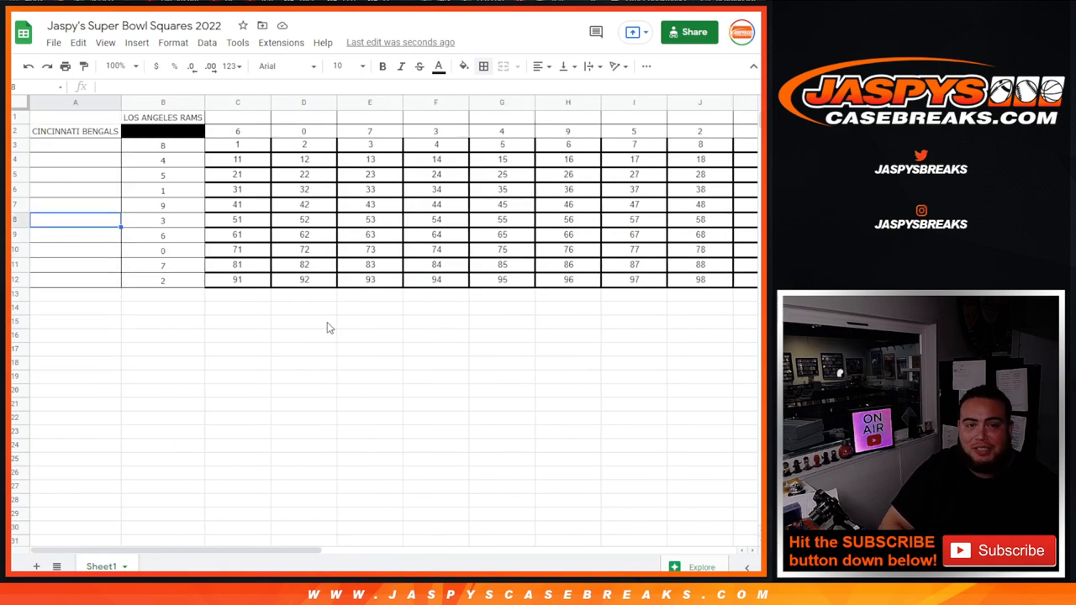
pyautogui.click(74, 145)
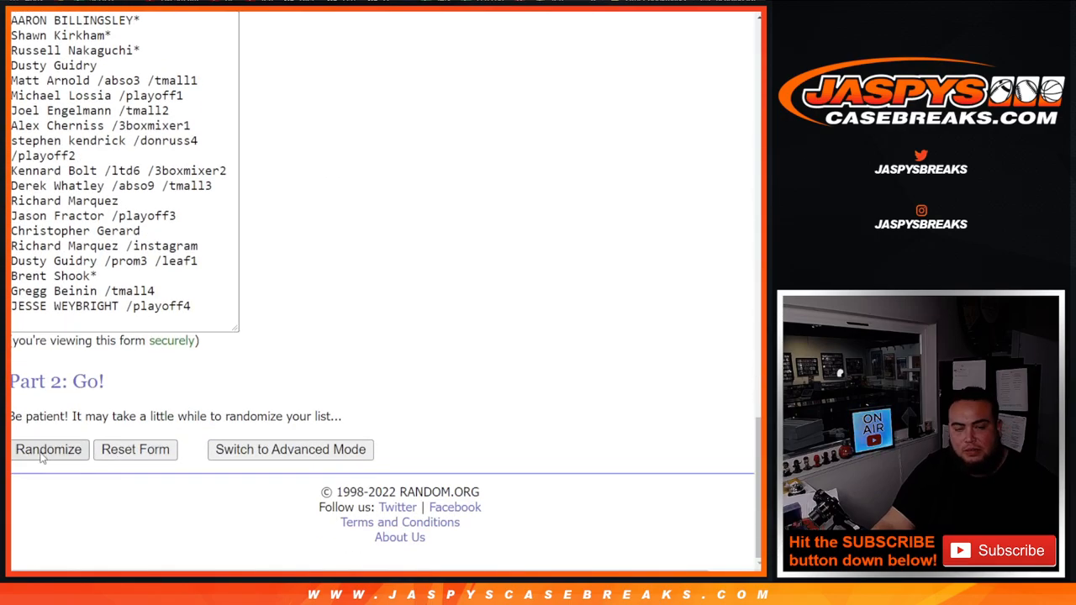
# Randomize the list of 100 entrant names 8 times on RANDOM.ORG
pyautogui.click(47, 449)
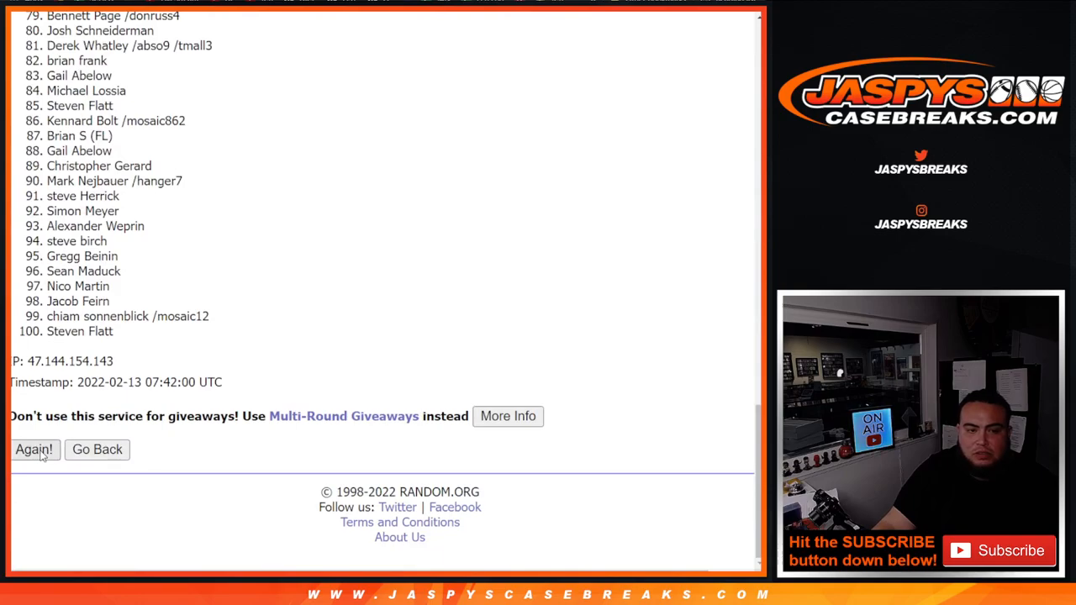
pyautogui.click(34, 449)
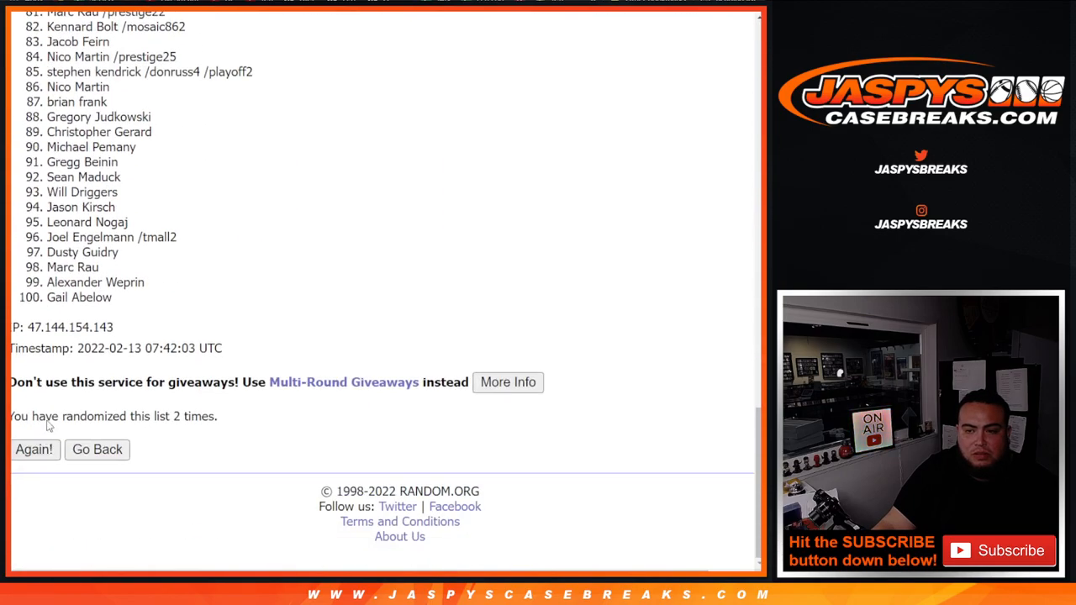
pyautogui.click(33, 449)
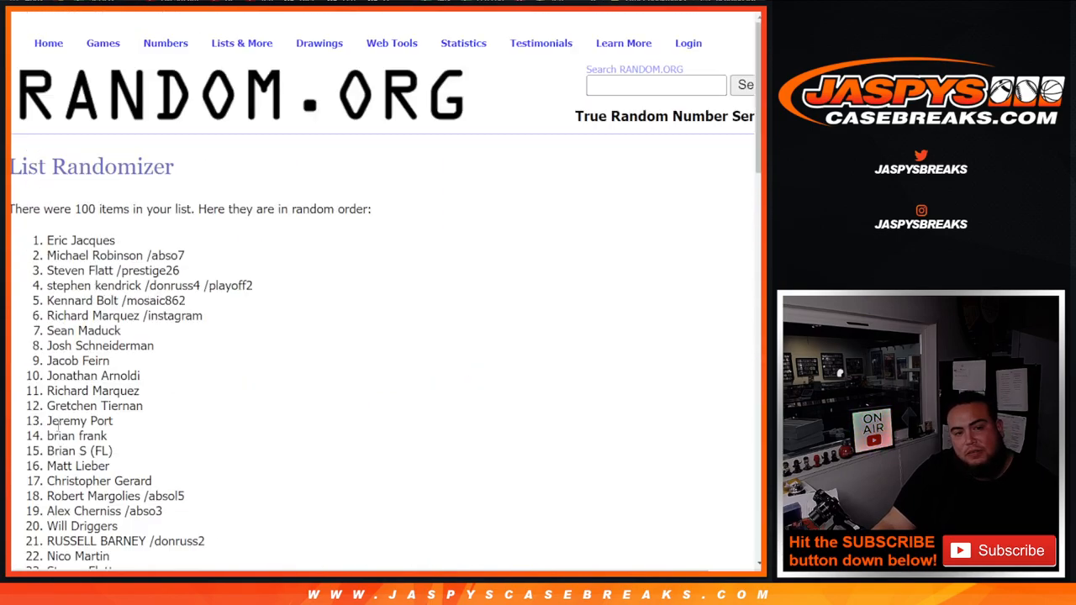
pyautogui.scroll(-3)
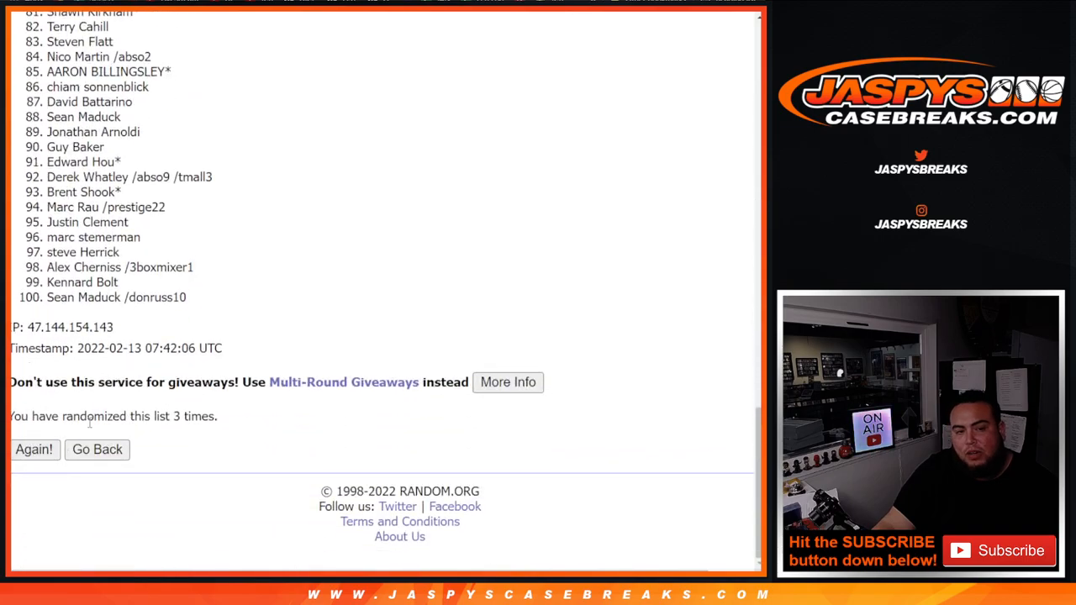
pyautogui.click(34, 449)
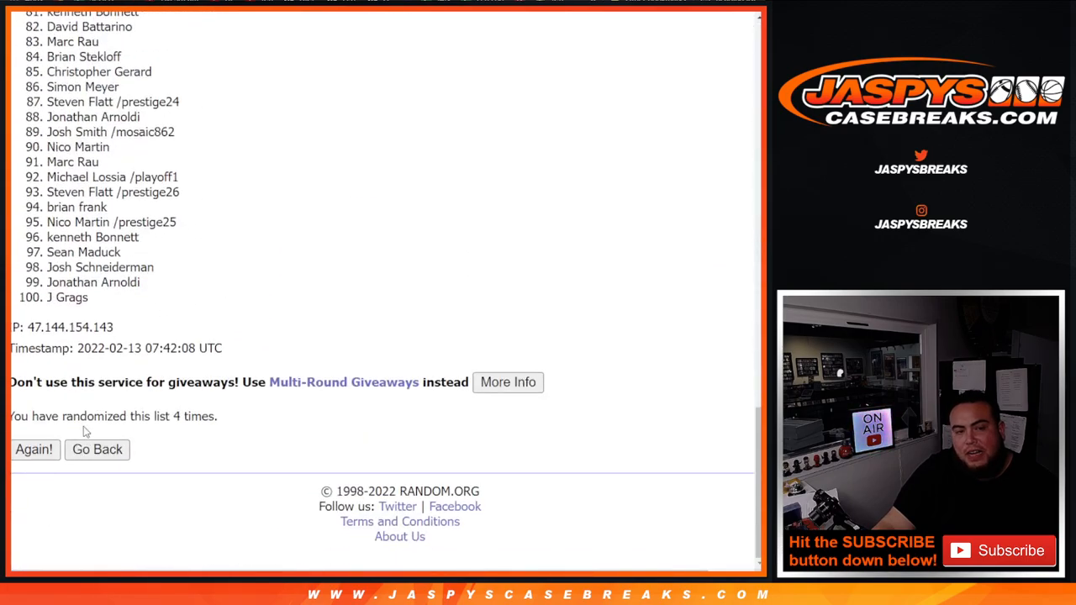
pyautogui.click(34, 449)
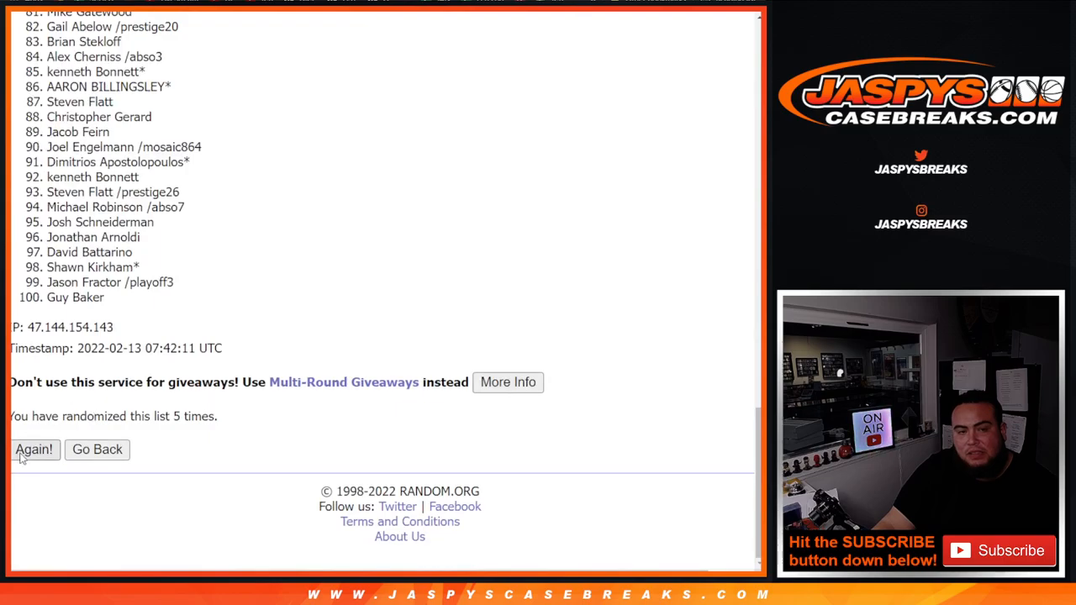
pyautogui.click(34, 449)
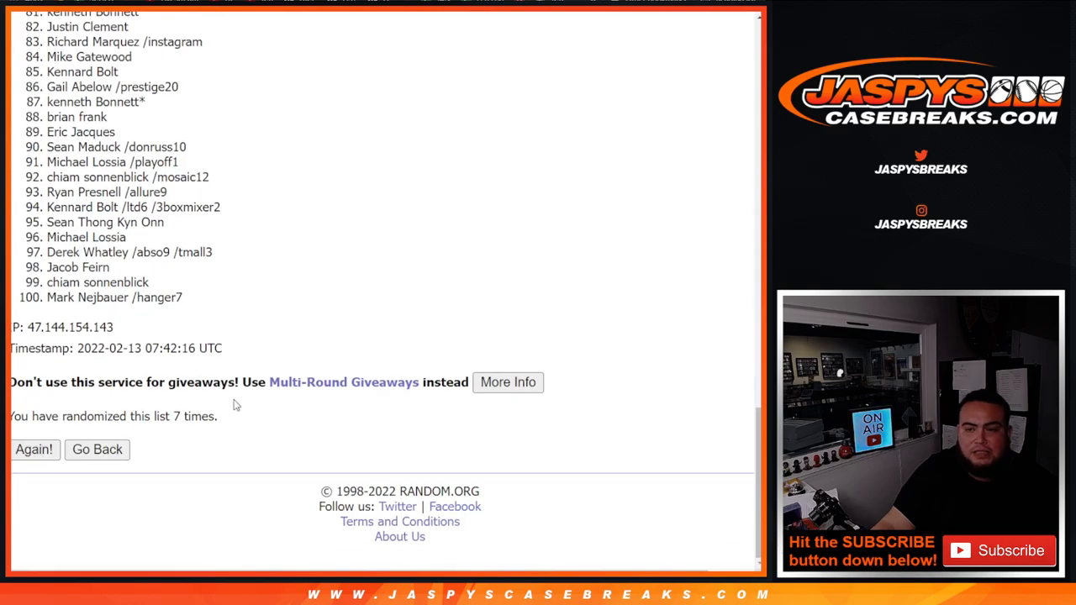
pyautogui.click(34, 449)
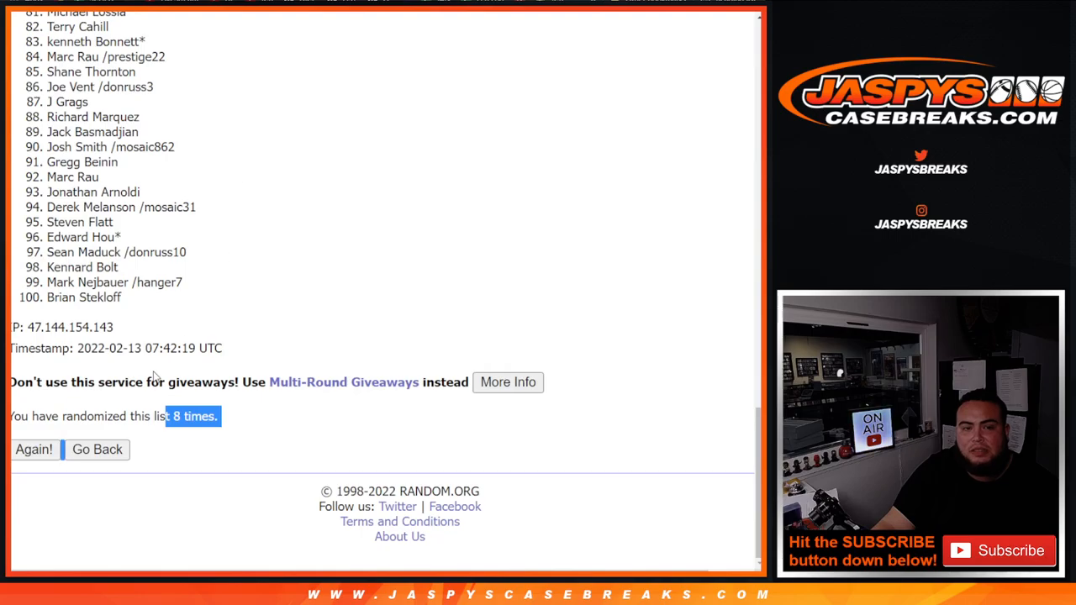
pyautogui.click(34, 449)
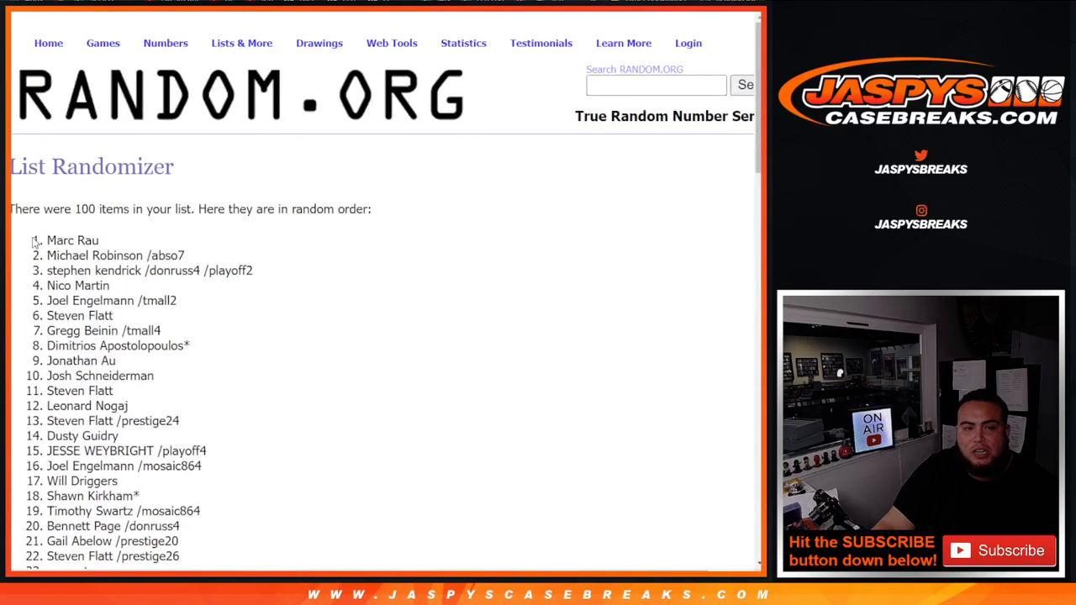
pyautogui.moveTo(47, 241); pyautogui.dragTo(155, 269)
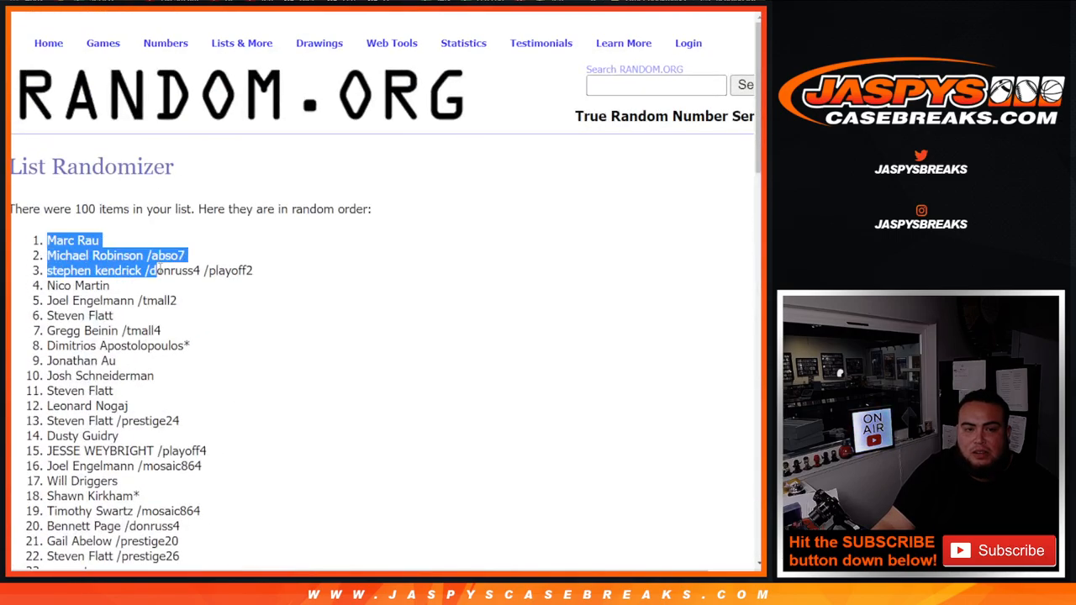
pyautogui.moveTo(151, 269); pyautogui.dragTo(118, 359)
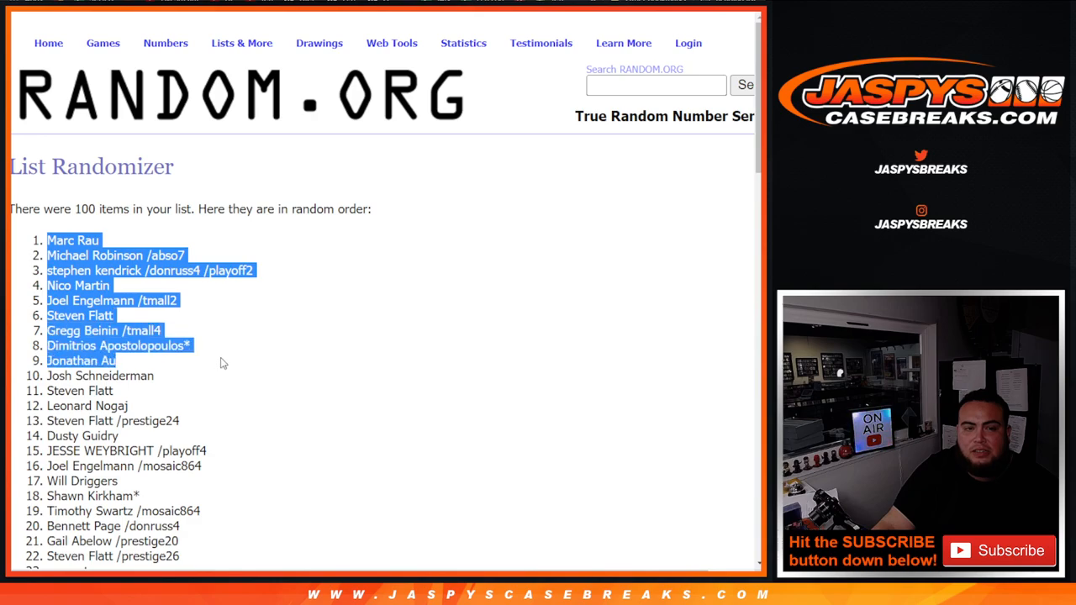
pyautogui.scroll(-3)
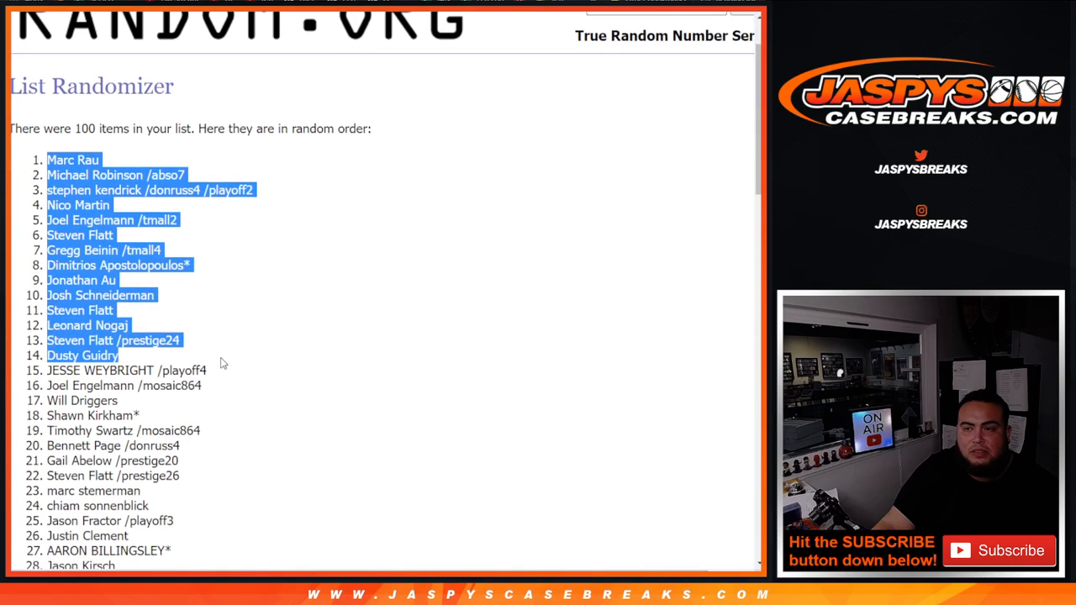
pyautogui.scroll(-3)
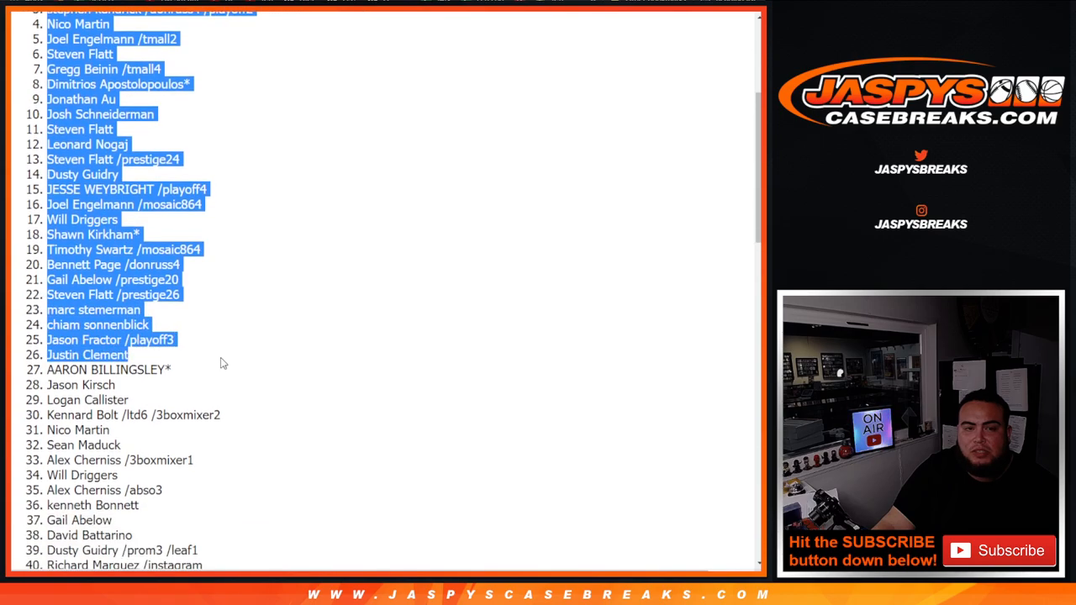
pyautogui.scroll(-3)
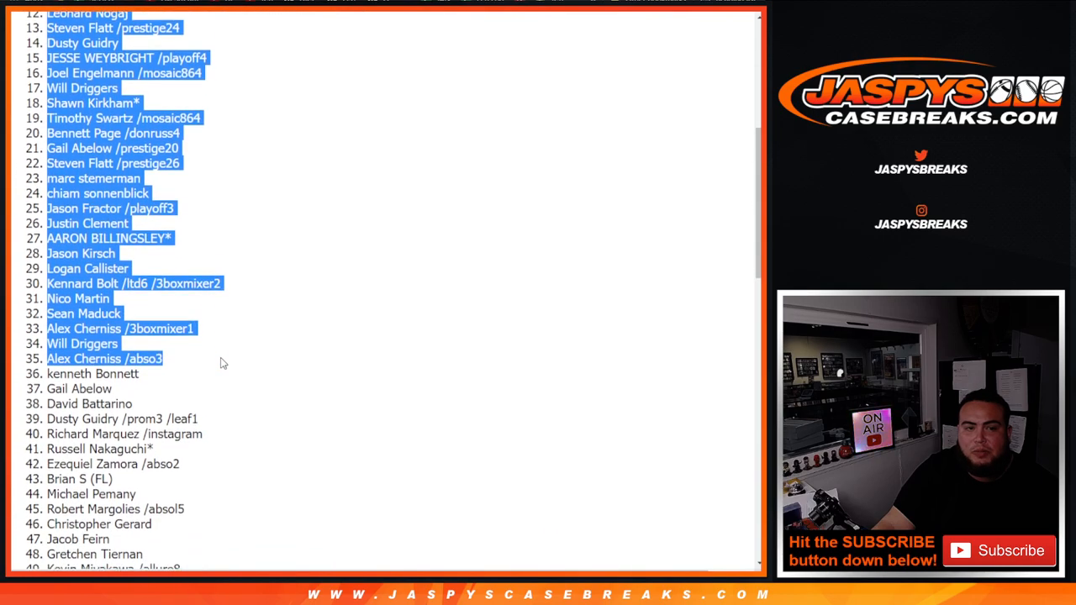
pyautogui.scroll(-3)
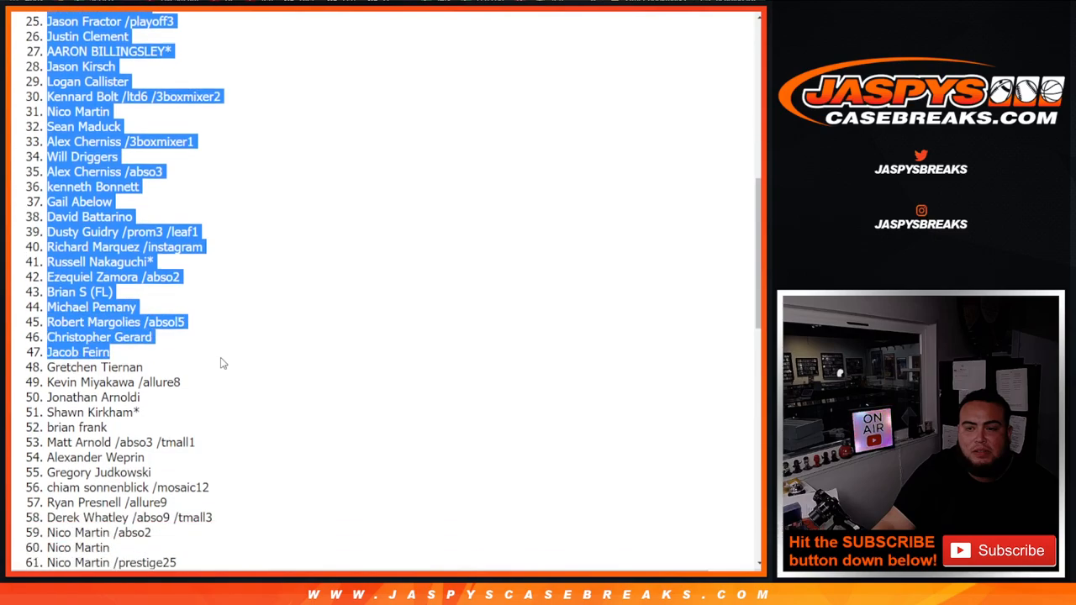
pyautogui.scroll(-3)
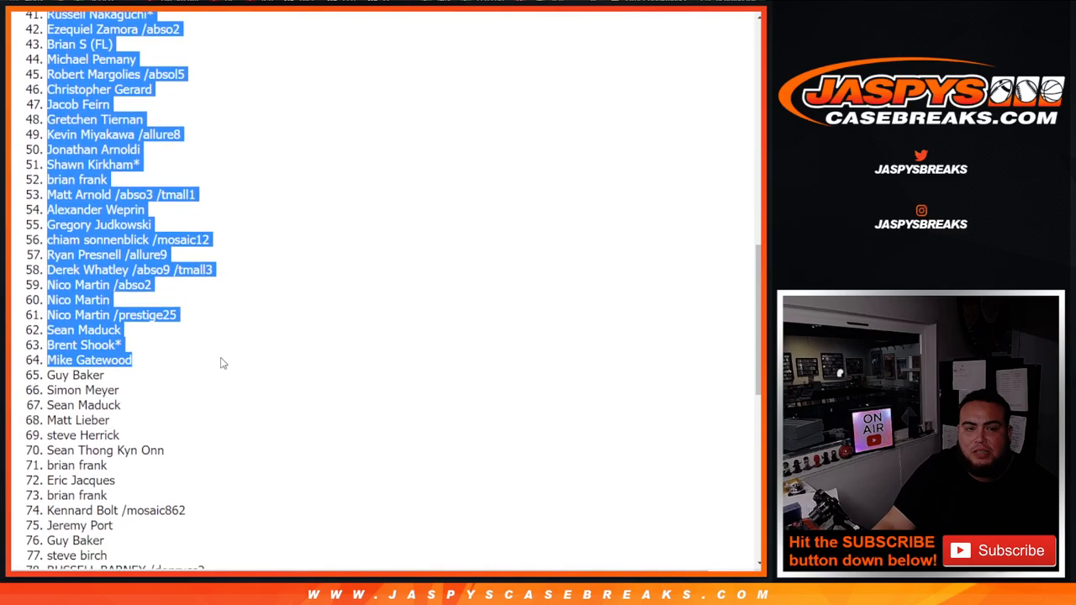
pyautogui.scroll(-3)
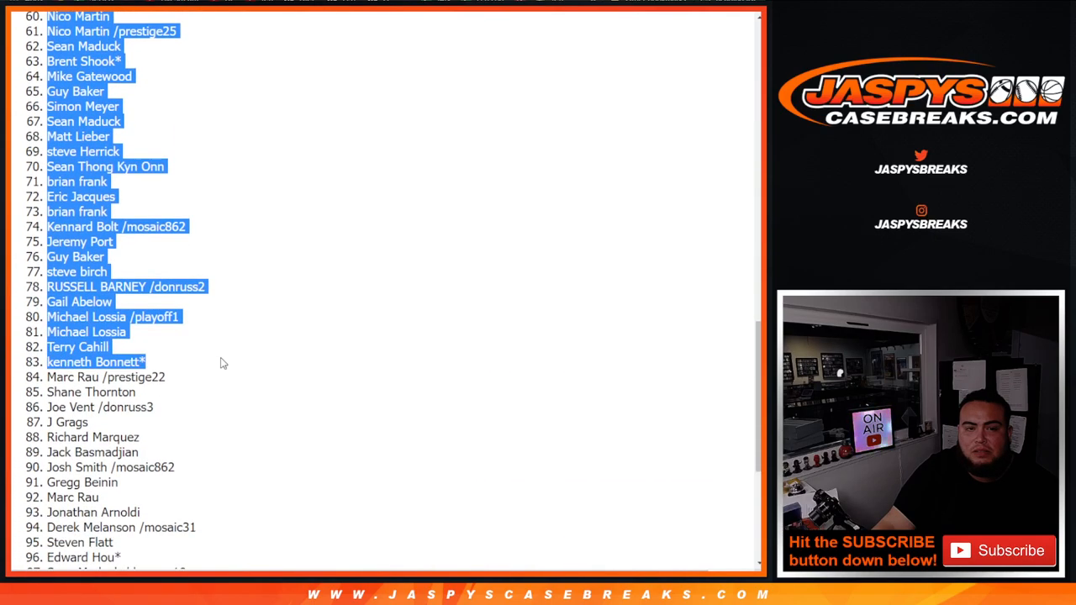
pyautogui.scroll(-3)
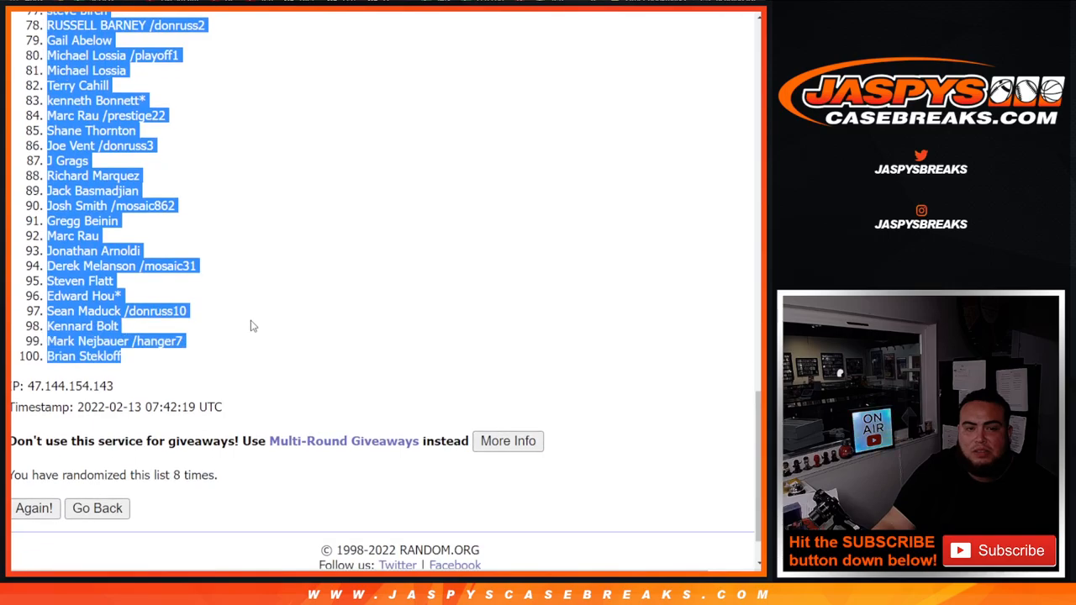
pyautogui.click(34, 508)
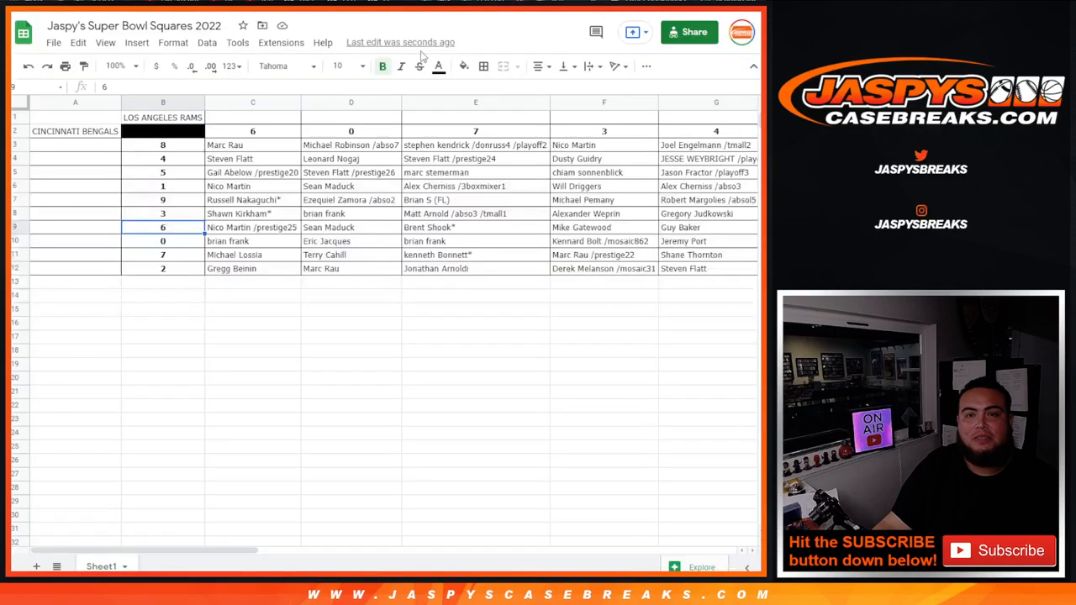
# Paste the customer names into the 10×10 grid and check the fill across all columns
pyautogui.click(252, 145)
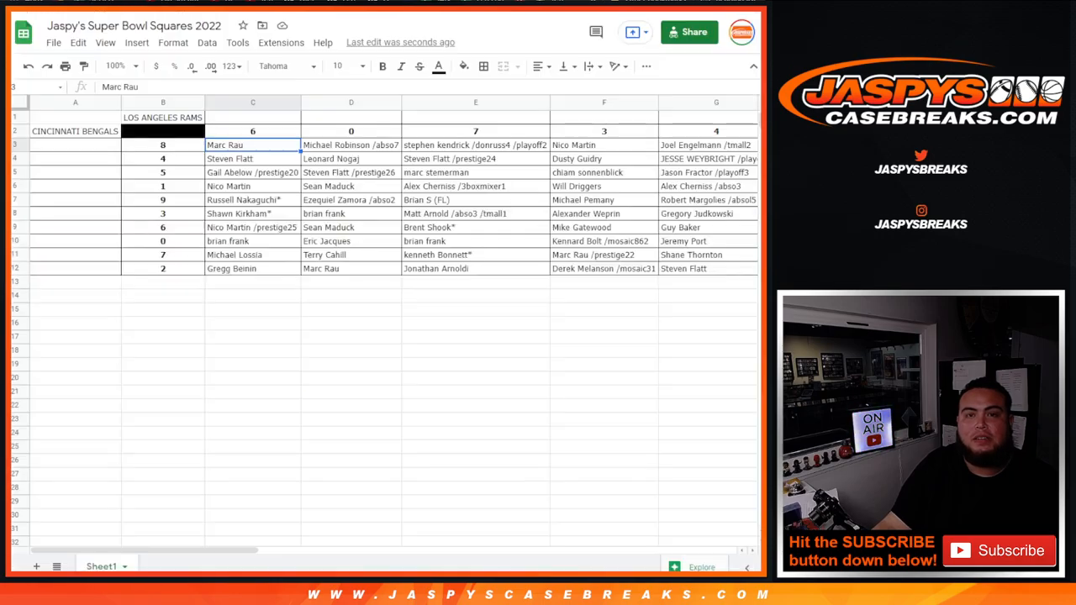
pyautogui.hscroll(3)
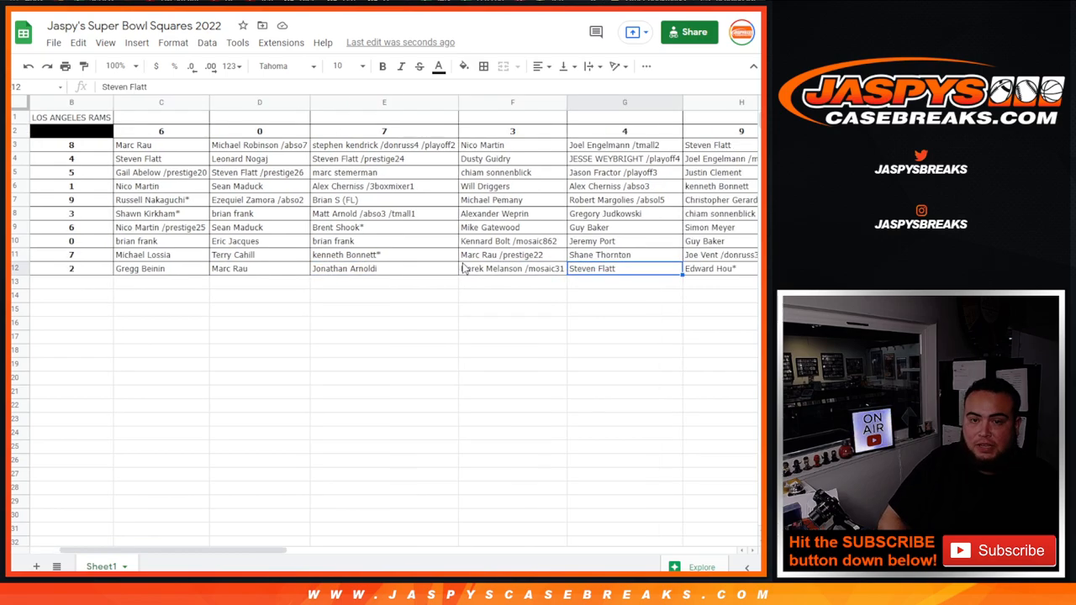
pyautogui.hscroll(3)
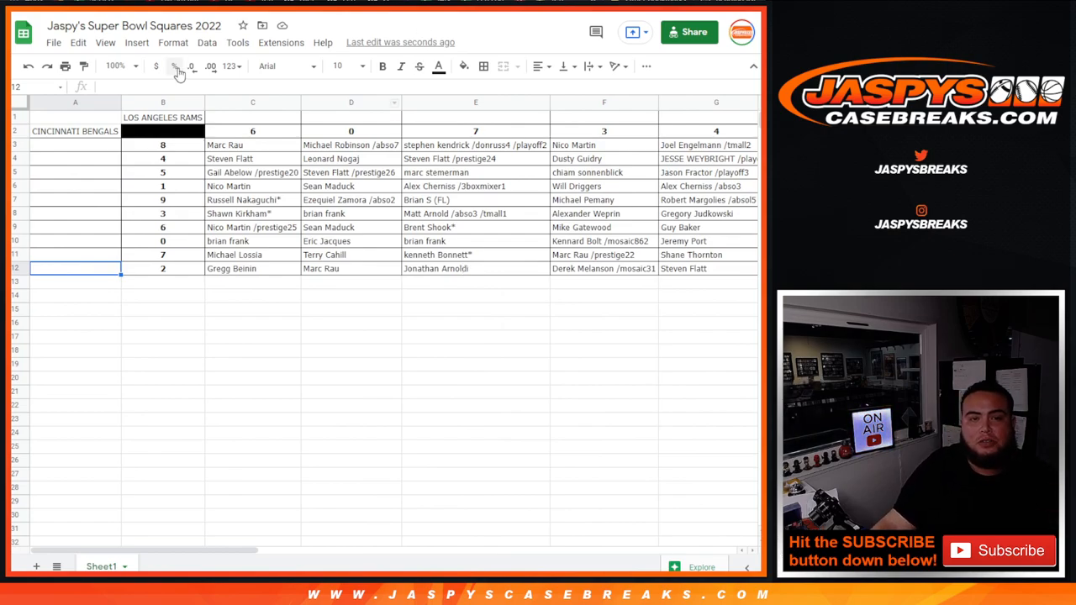
# Make the LOS ANGELES RAMS and CINCINNATI BENGALS labels bold
pyautogui.click(384, 67)
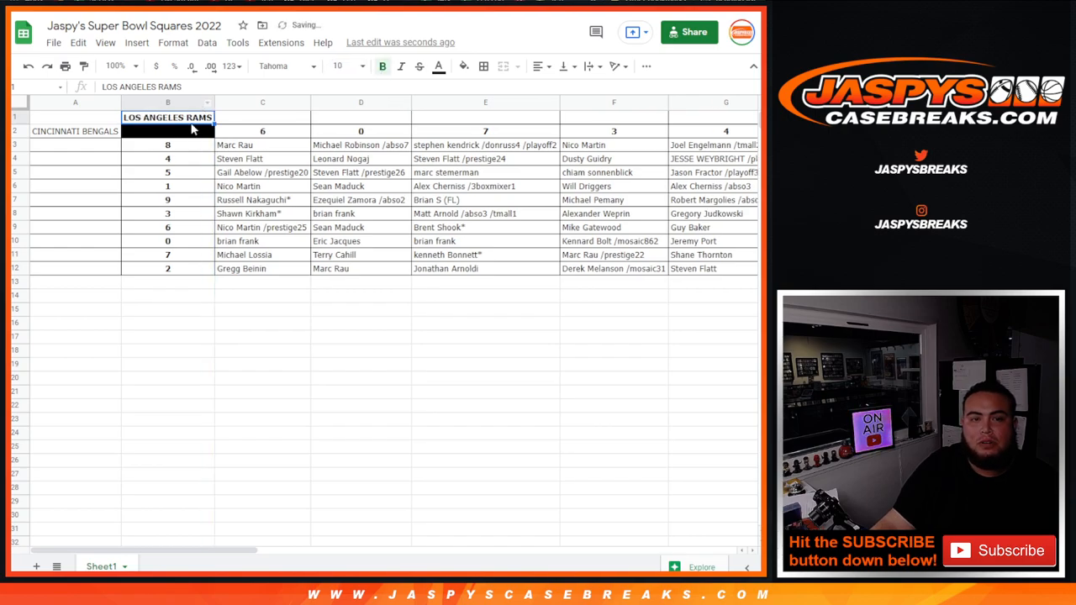
pyautogui.click(74, 131)
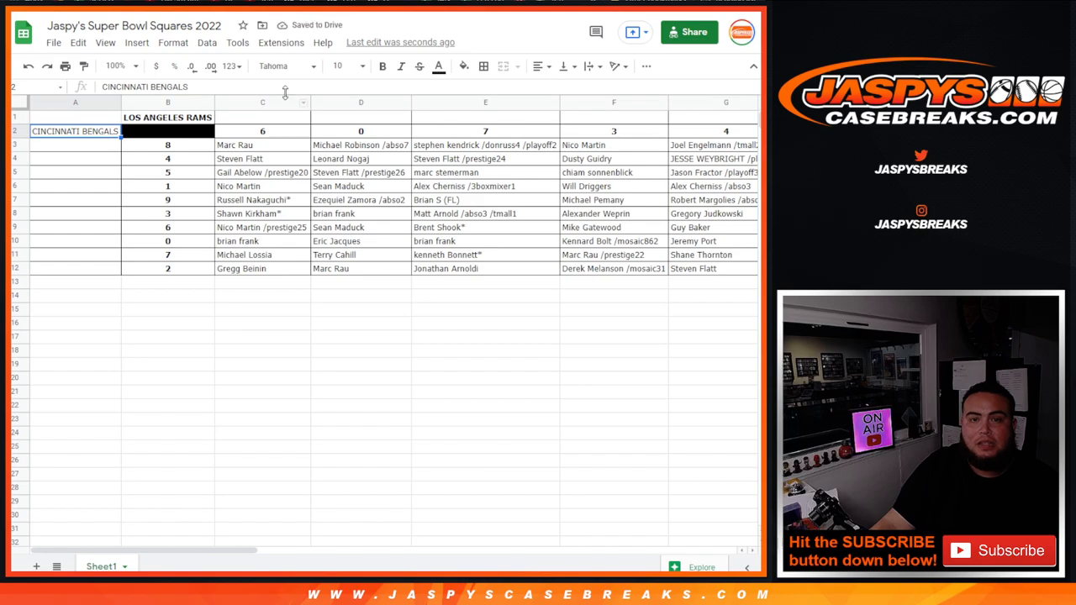
pyautogui.click(263, 145)
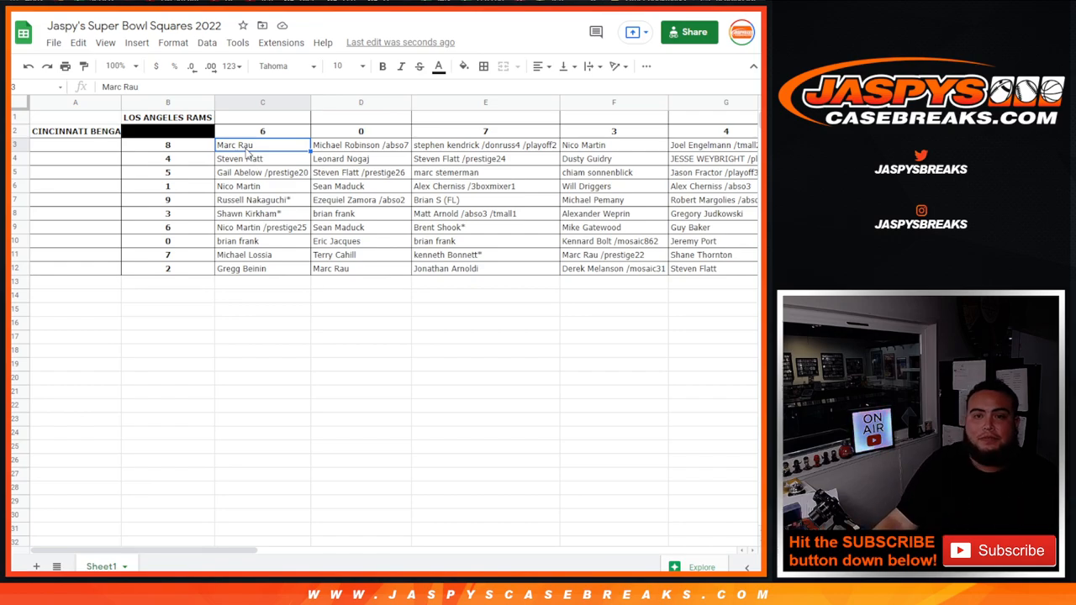
pyautogui.moveTo(484, 135)
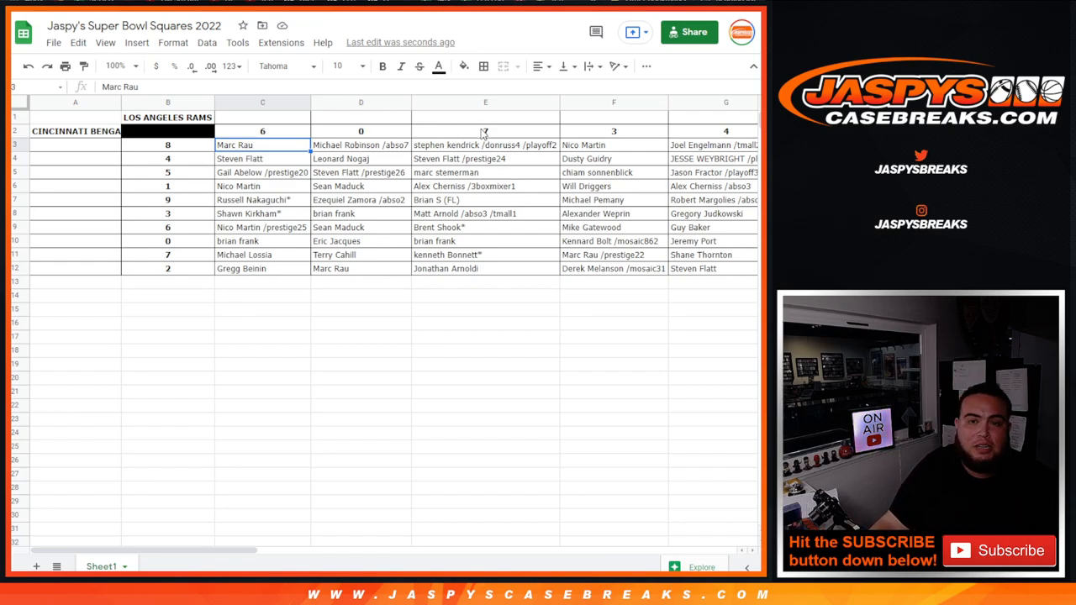
# Widen the Bengals label column and center the names in the grid
pyautogui.click(485, 131)
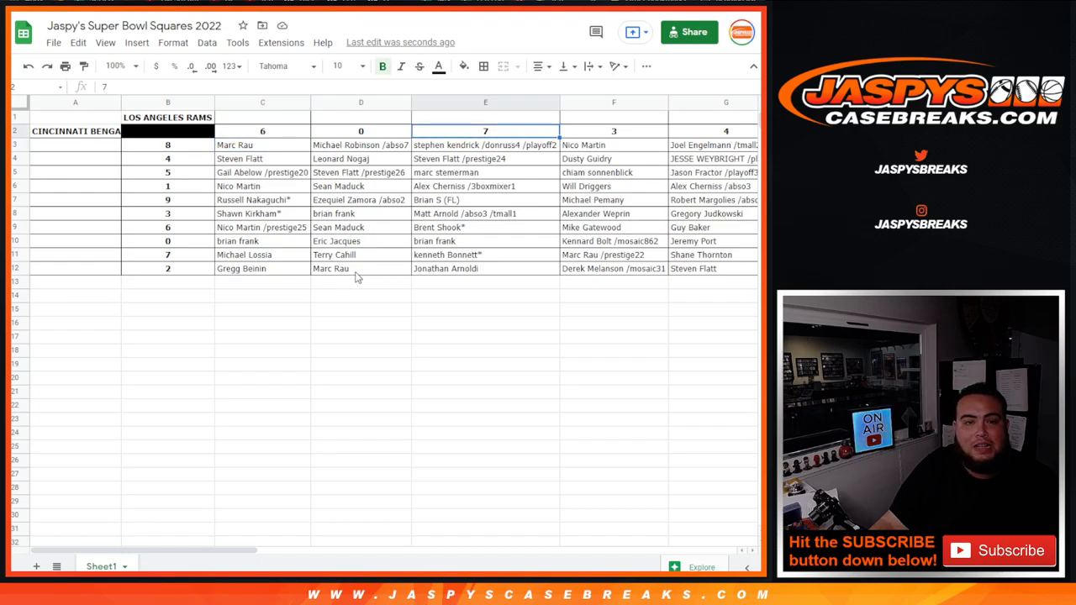
pyautogui.click(244, 255)
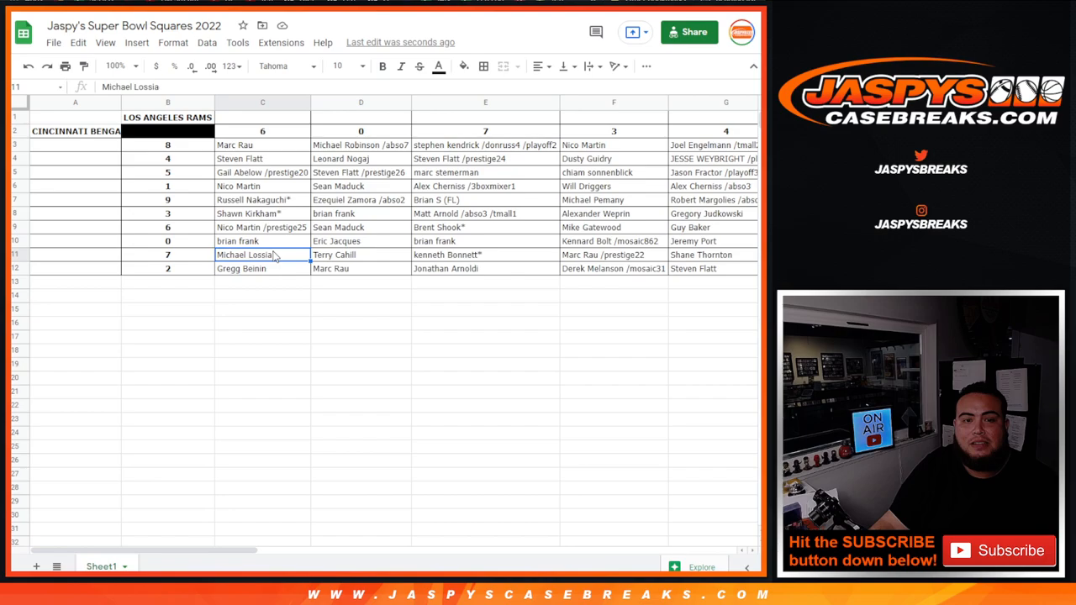
pyautogui.moveTo(501, 137)
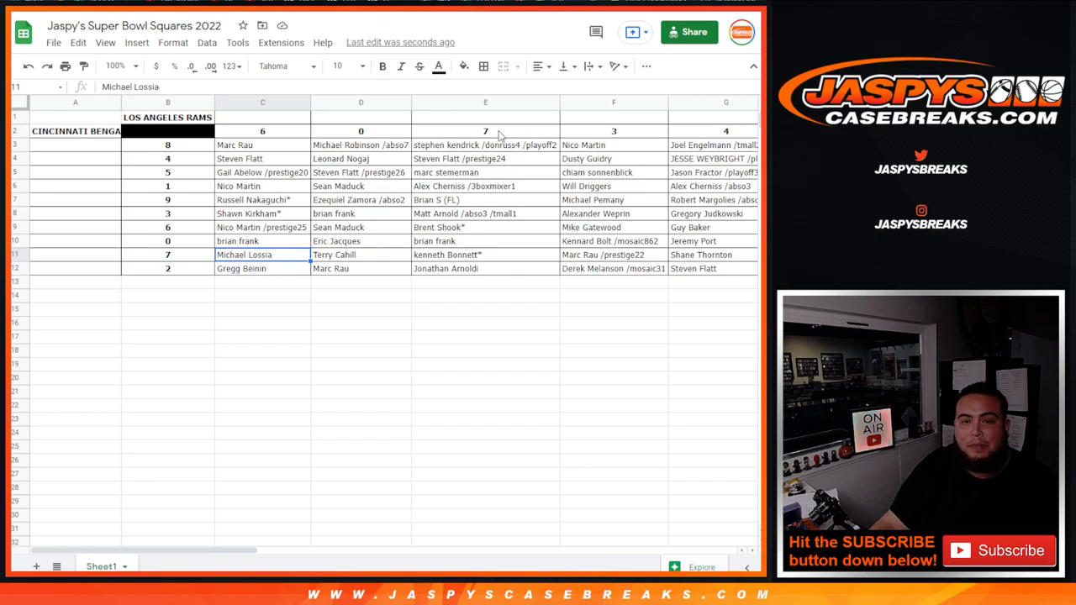
pyautogui.click(484, 255)
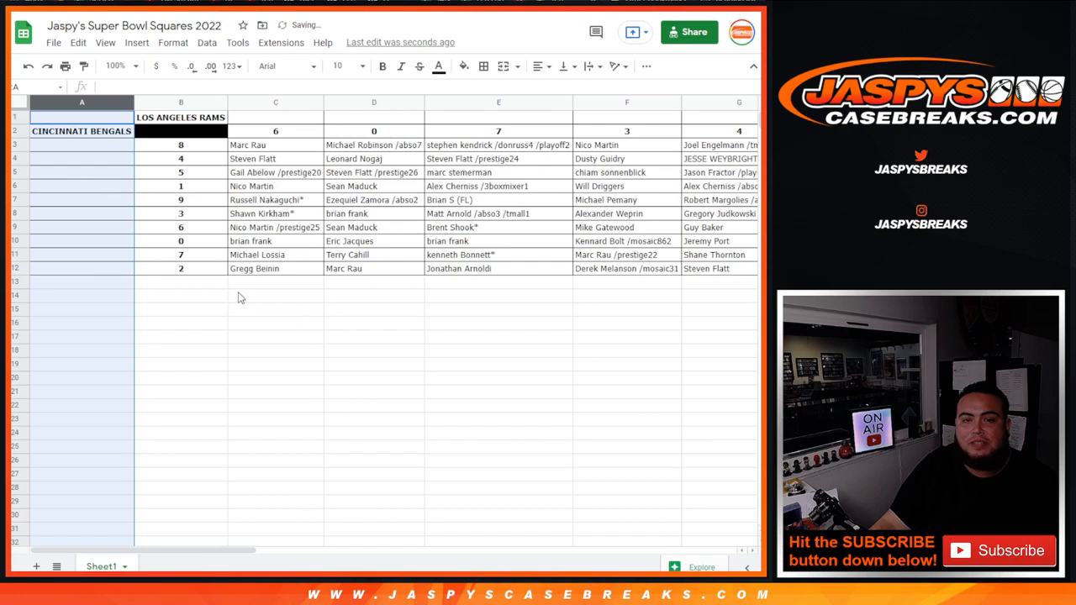
# Set the sheet zoom to 125% and review the finished grid across every column
pyautogui.click(276, 296)
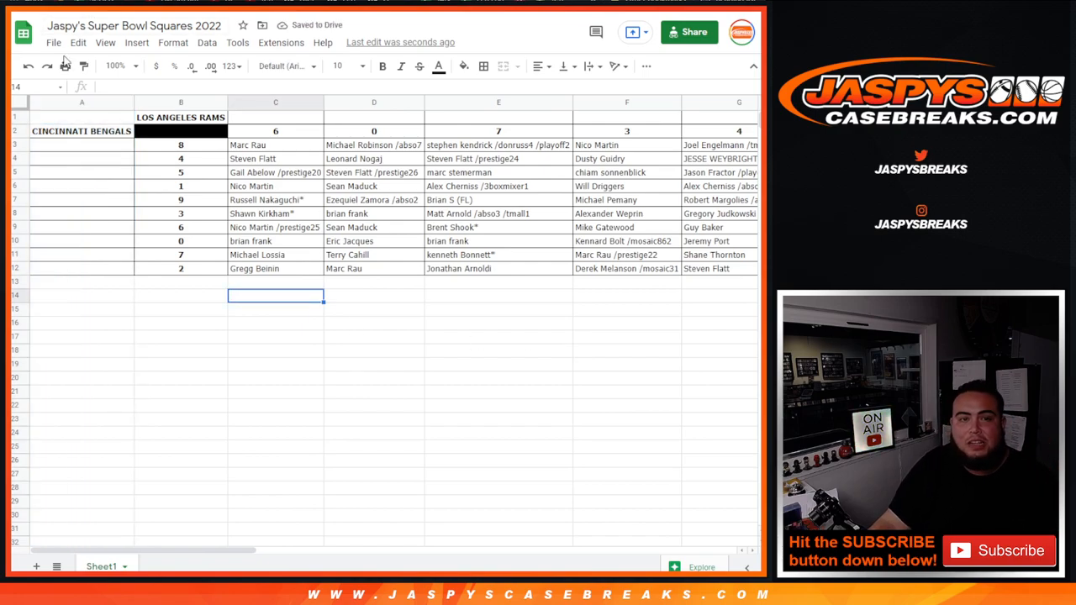
pyautogui.click(115, 66)
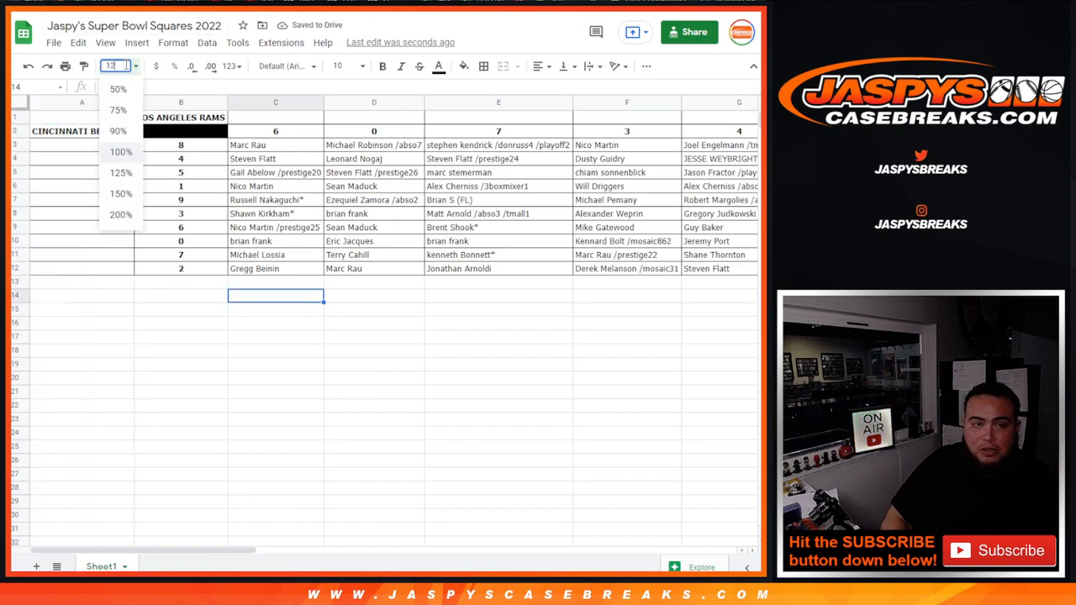
pyautogui.click(121, 172)
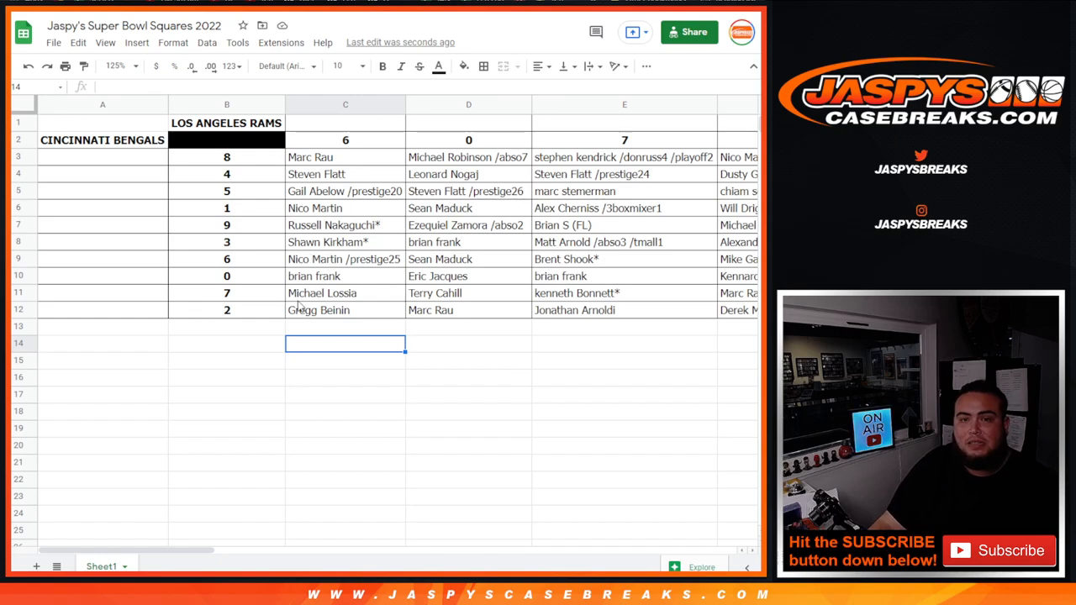
pyautogui.click(226, 326)
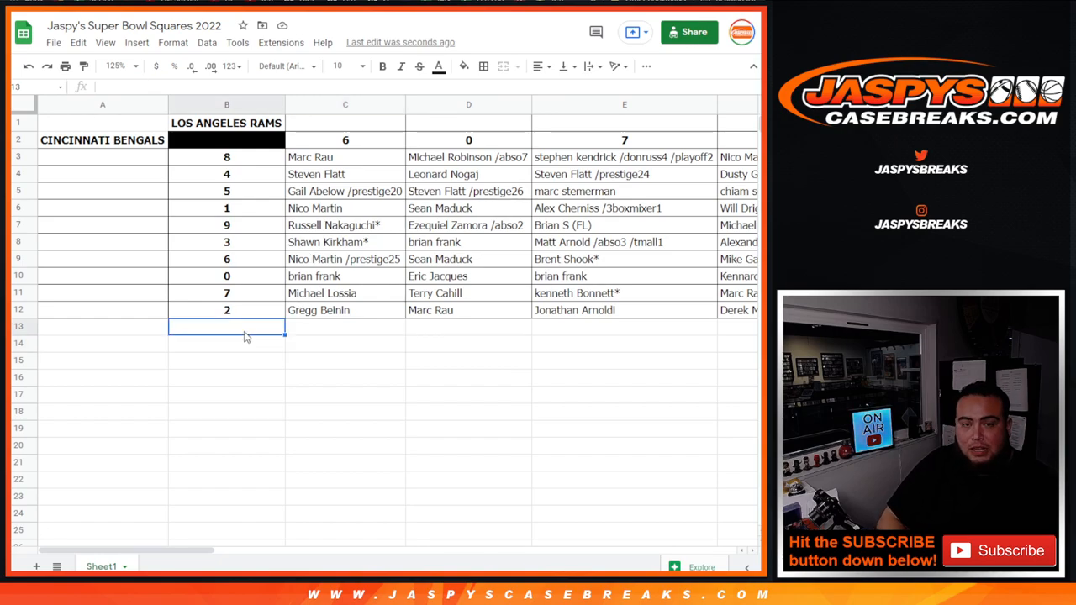
pyautogui.hscroll(3)
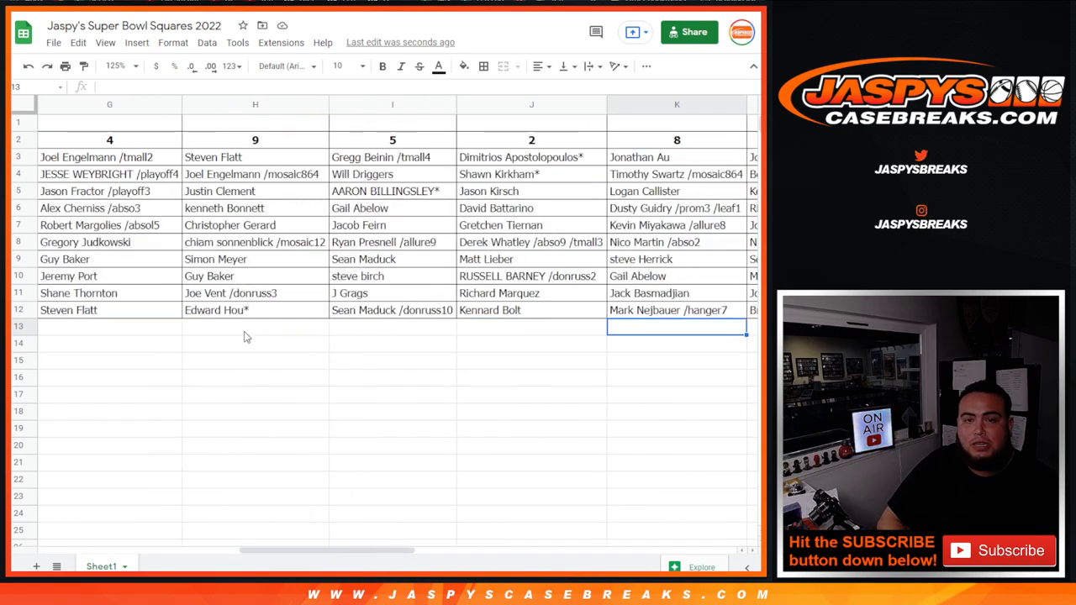
pyautogui.hscroll(3)
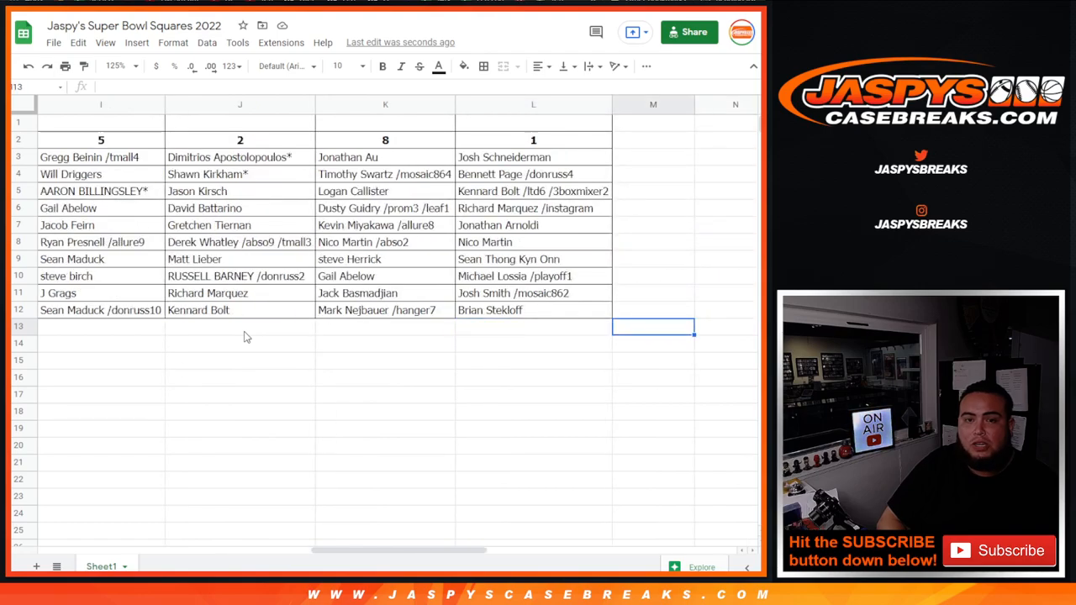
pyautogui.hscroll(-3)
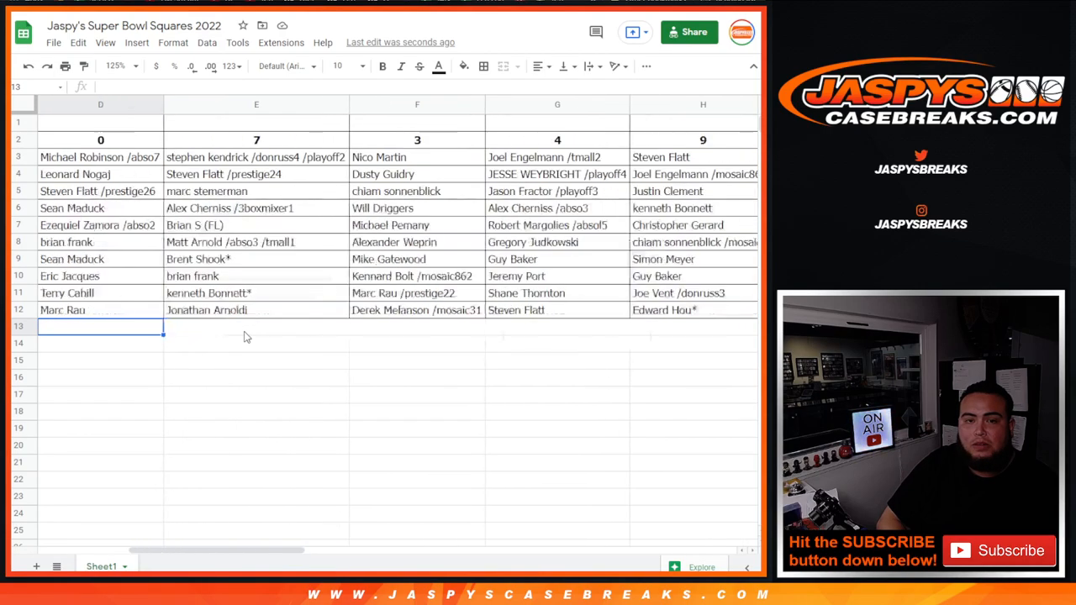
pyautogui.hscroll(-3)
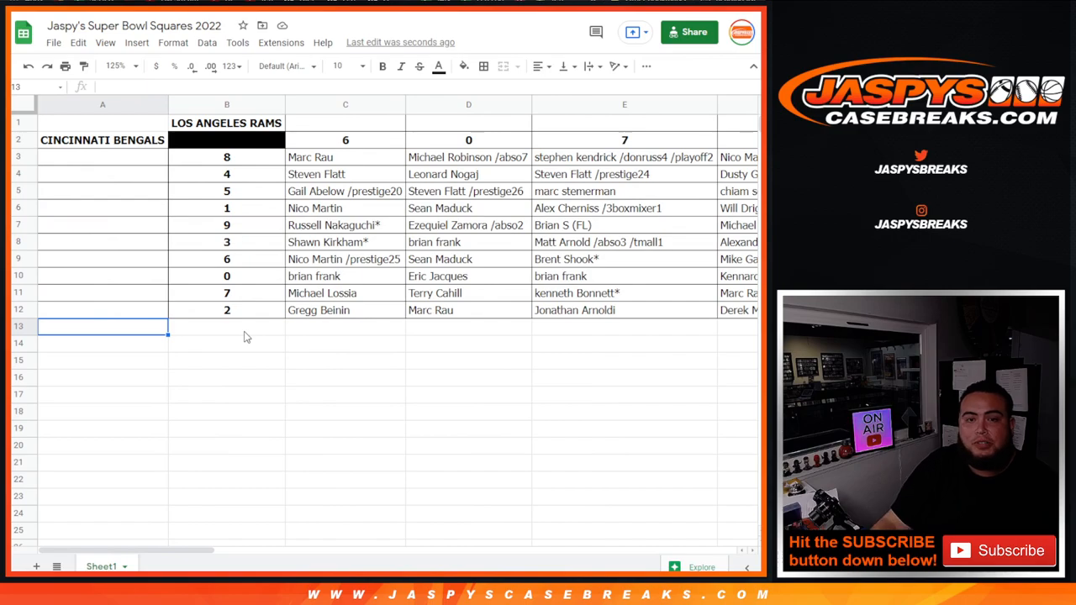
pyautogui.hscroll(3)
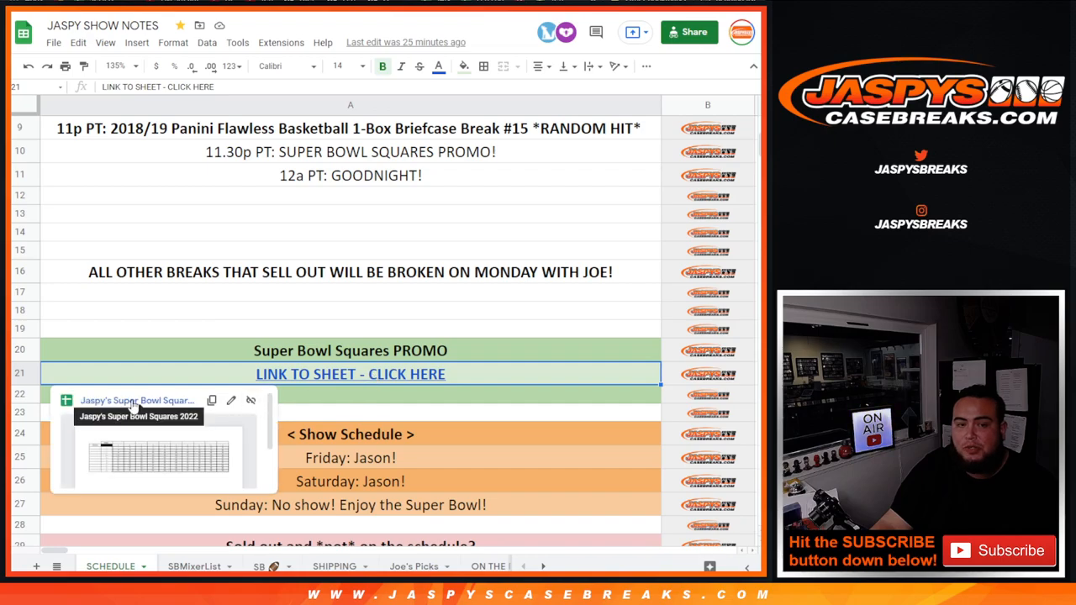
pyautogui.click(350, 373)
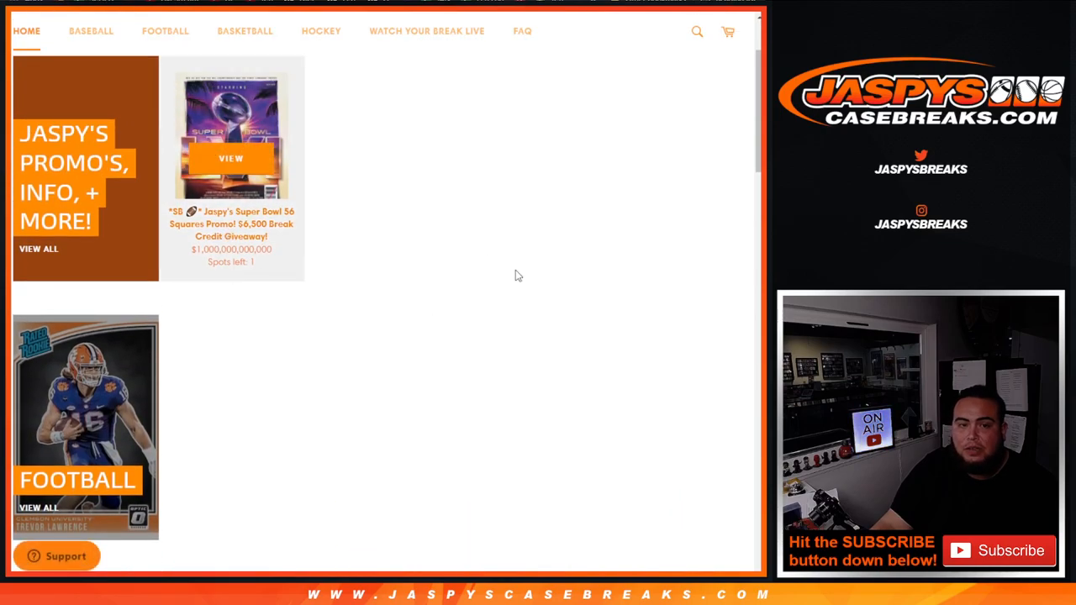
pyautogui.click(230, 158)
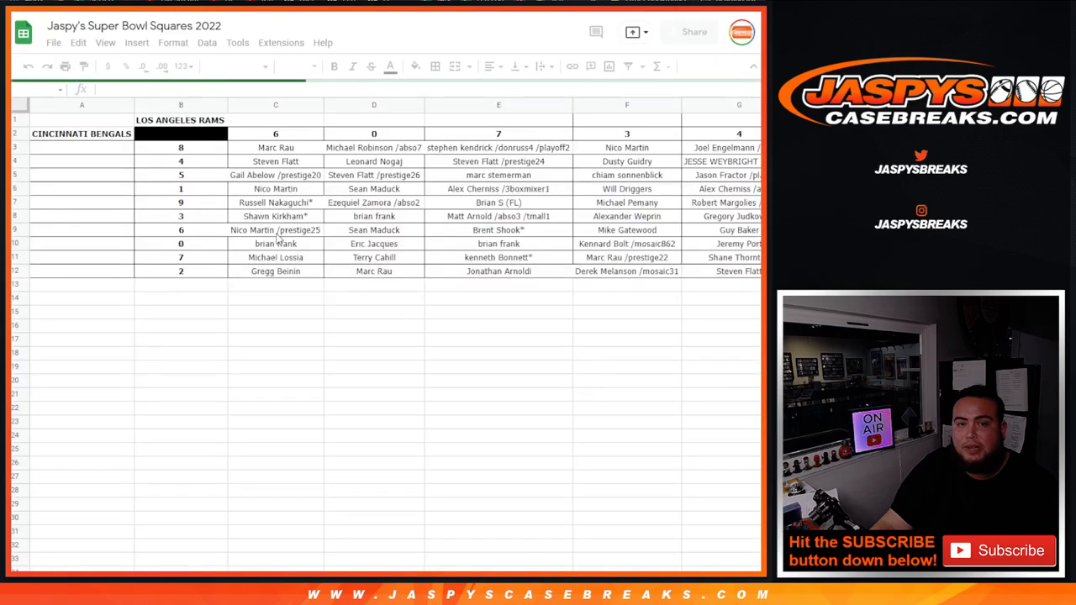
# Confirm in Share settings that anyone with the link can view the sheet
pyautogui.click(81, 118)
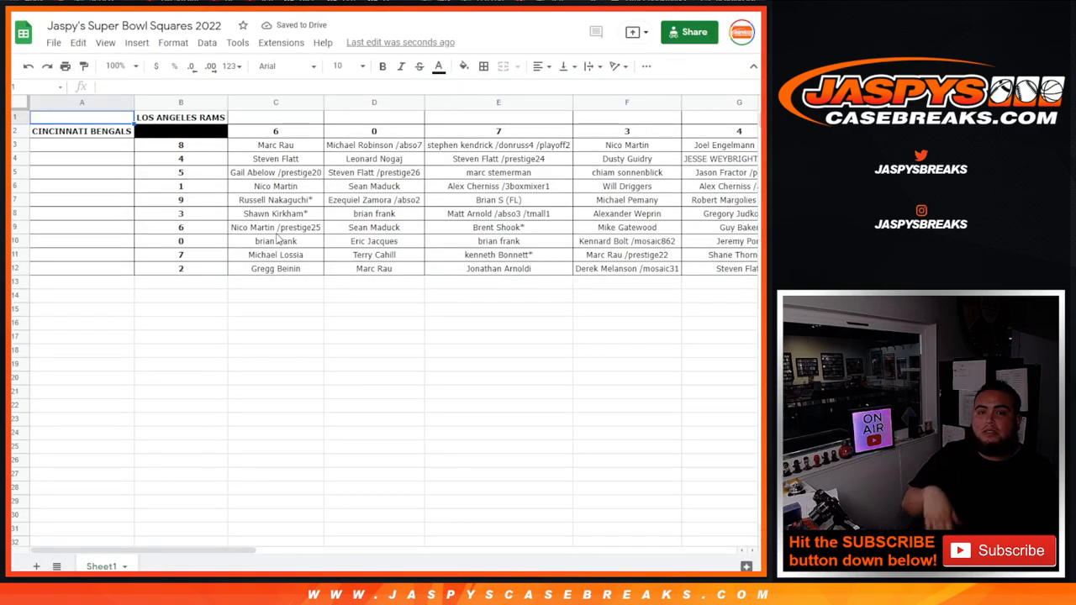
pyautogui.click(81, 295)
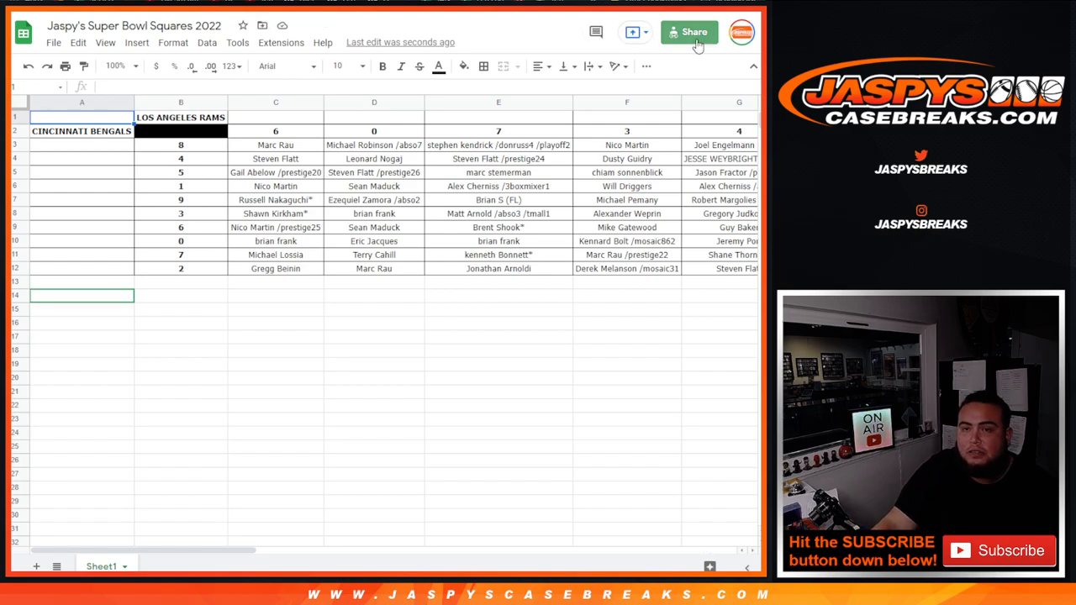
pyautogui.click(690, 32)
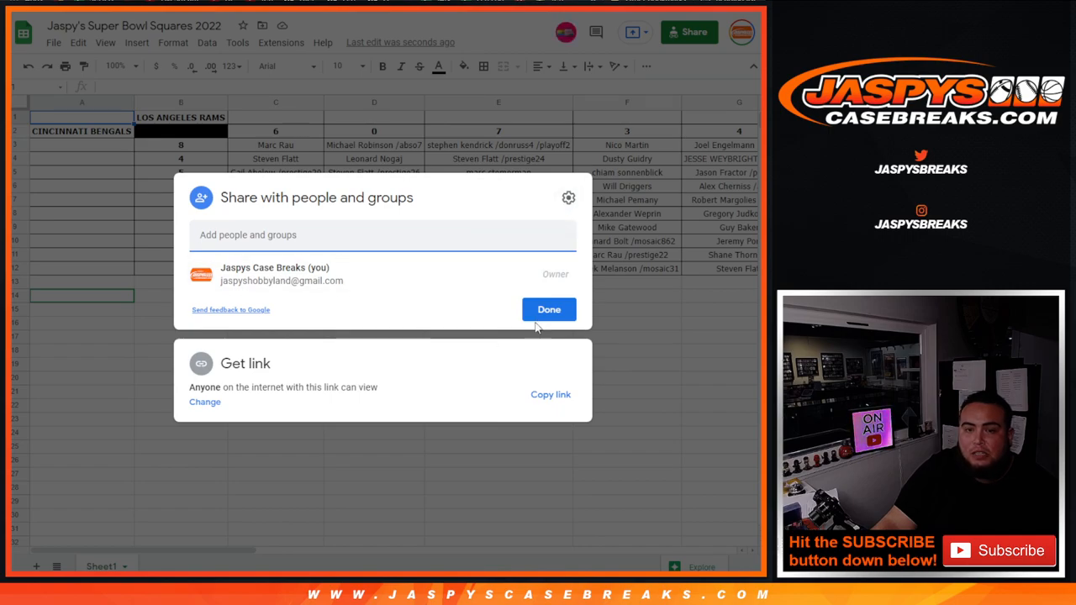
pyautogui.click(548, 309)
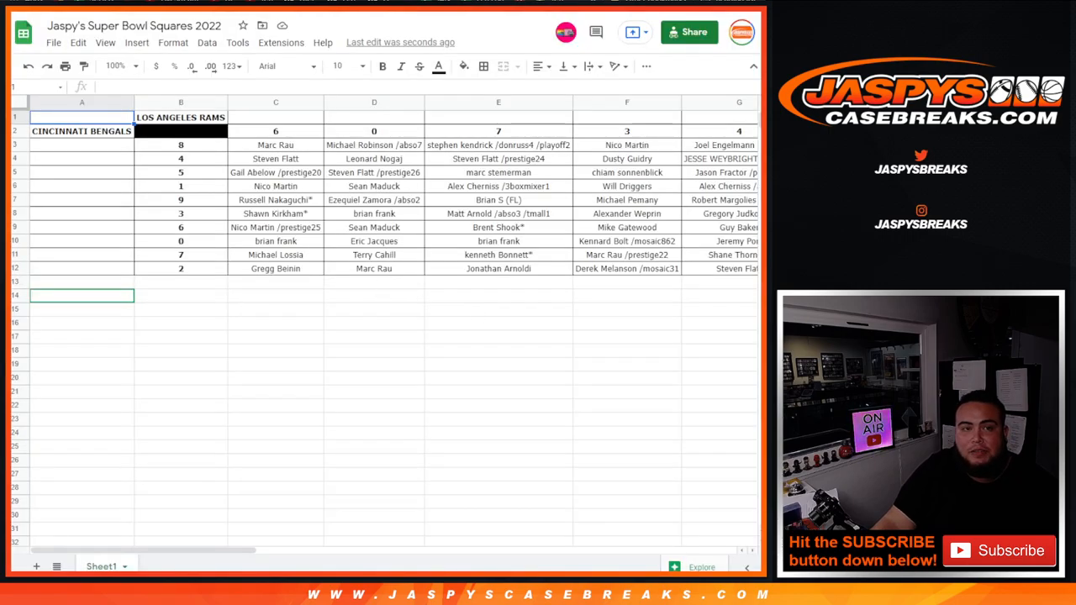